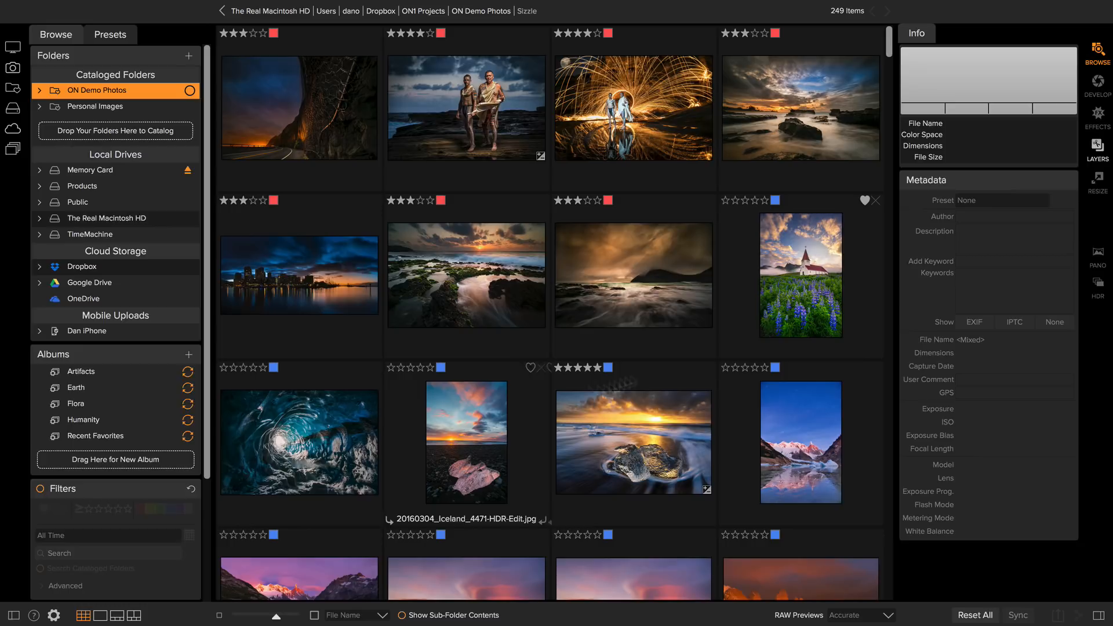
mouse_move(724, 312)
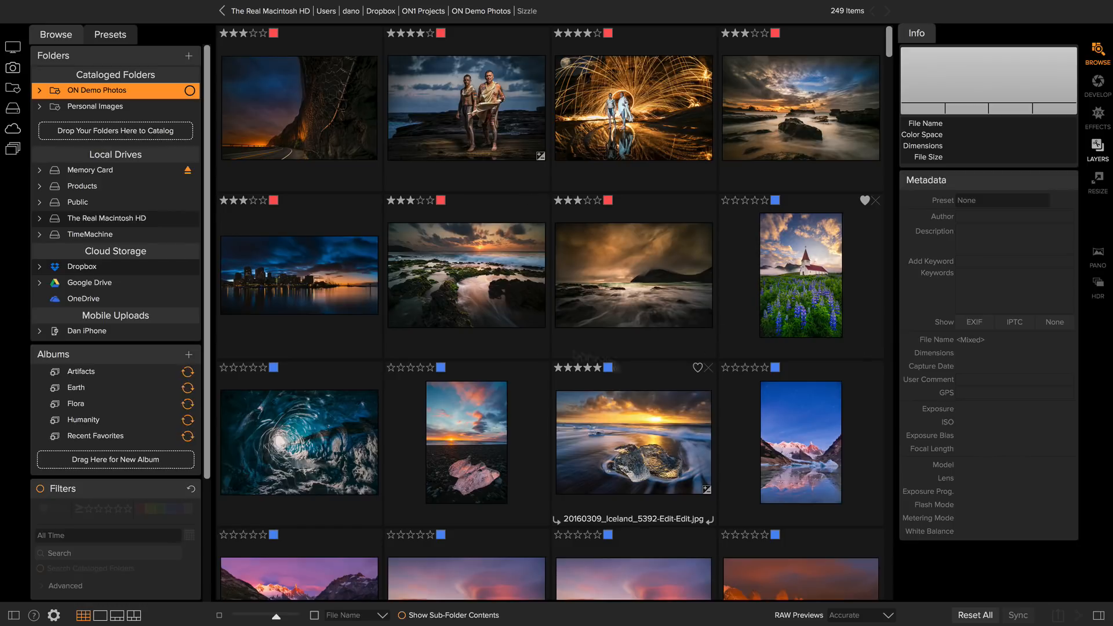
mouse_move(643, 427)
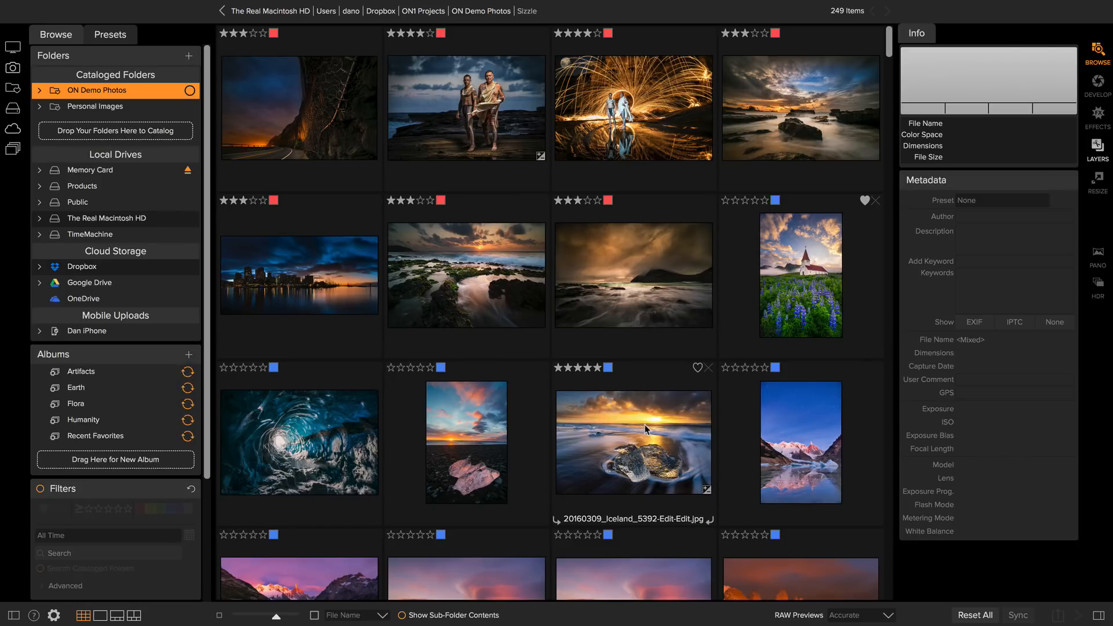
- View the ice-on-beach photo large, then with a filmstrip, and compare the three selected photos side by side
double_click(633, 441)
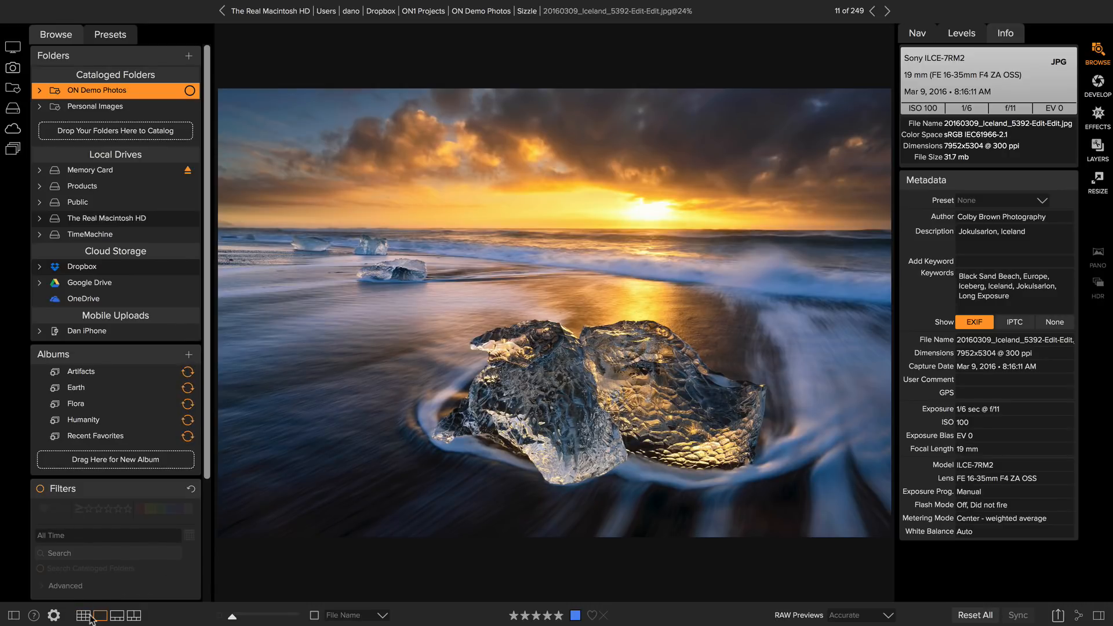
click(84, 615)
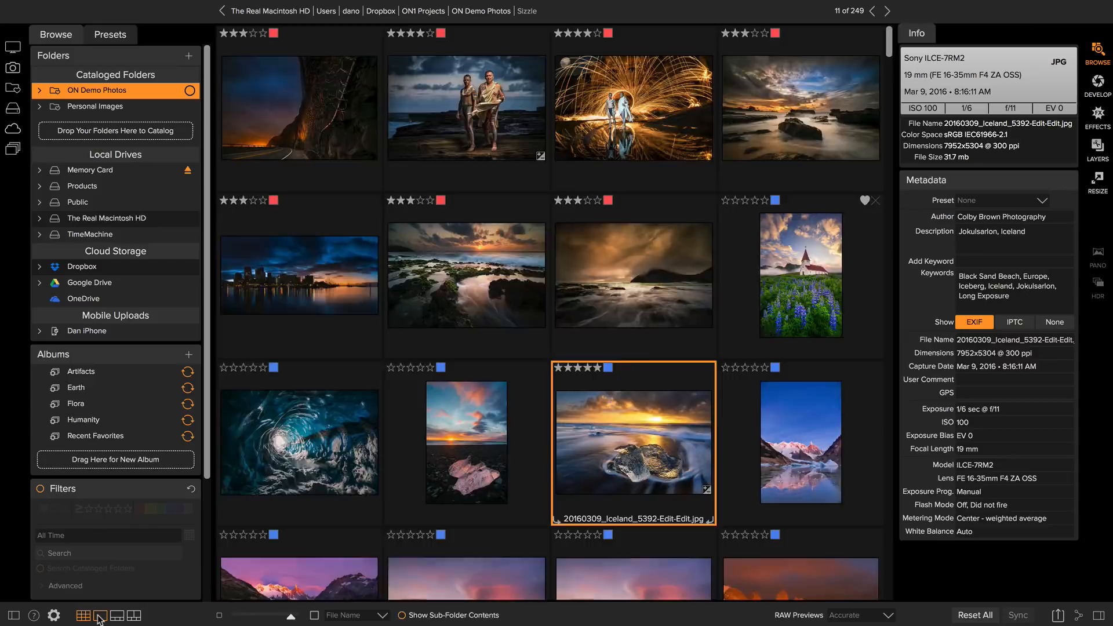
double_click(633, 442)
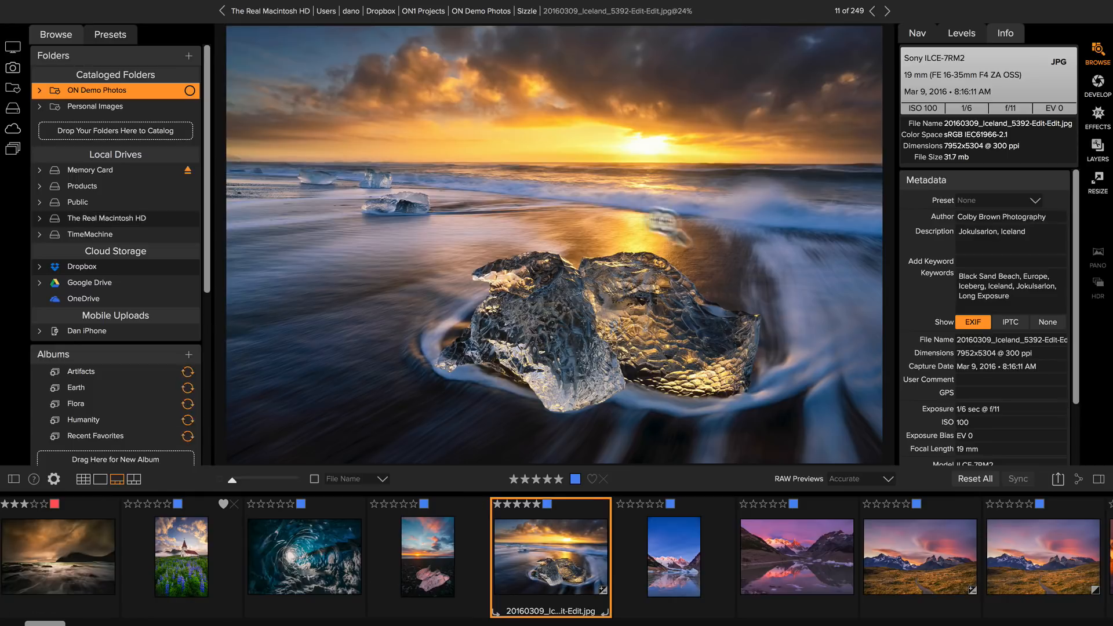
mouse_move(304, 558)
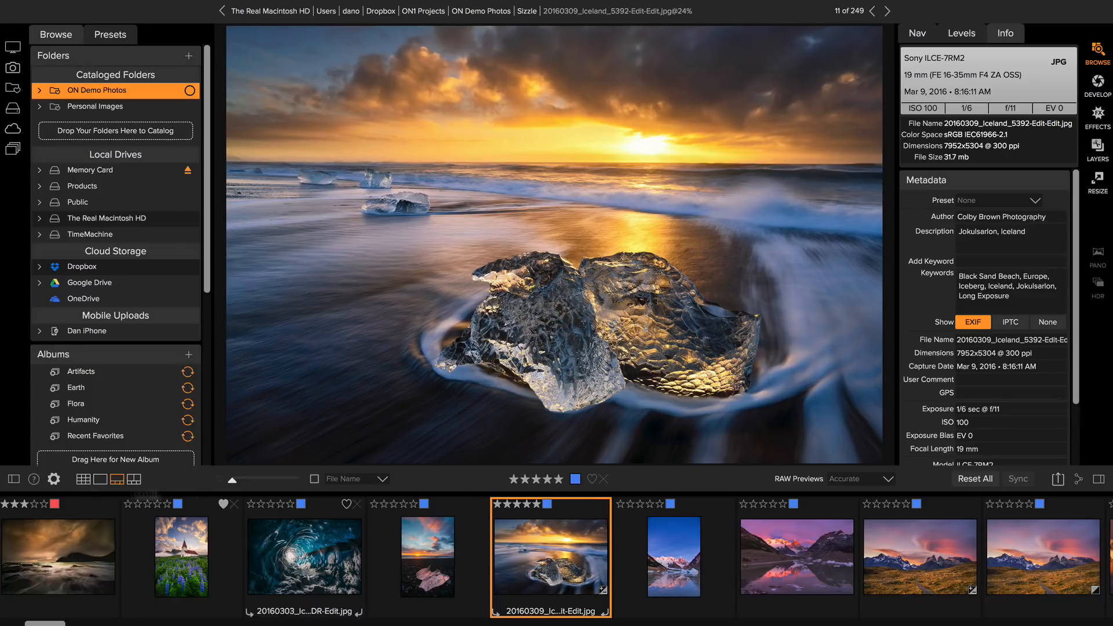
scroll(right, 3)
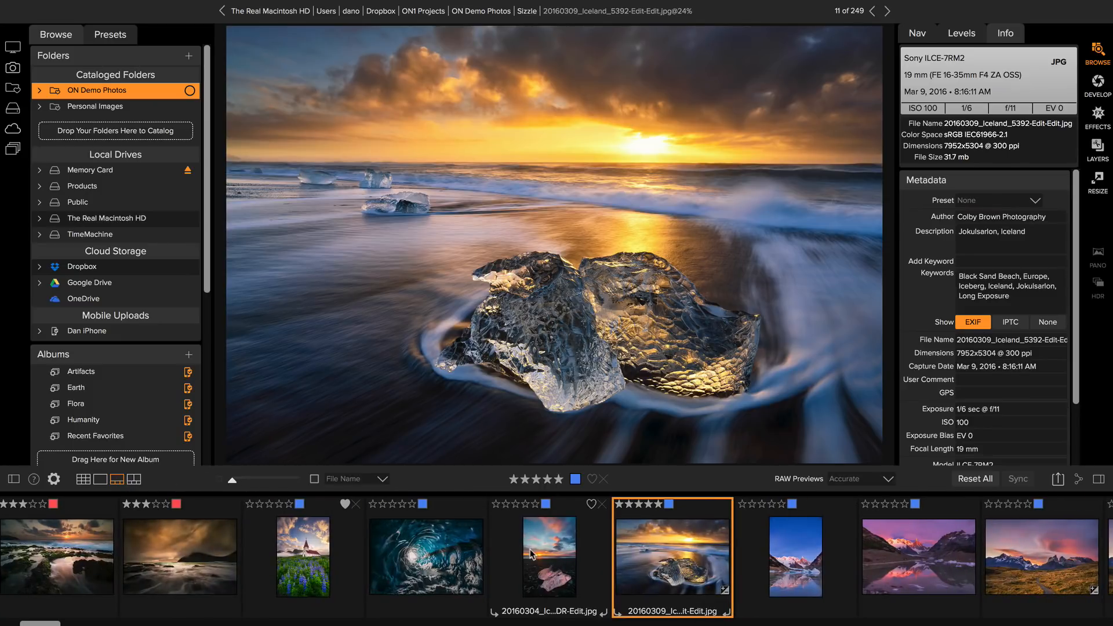
click(548, 557)
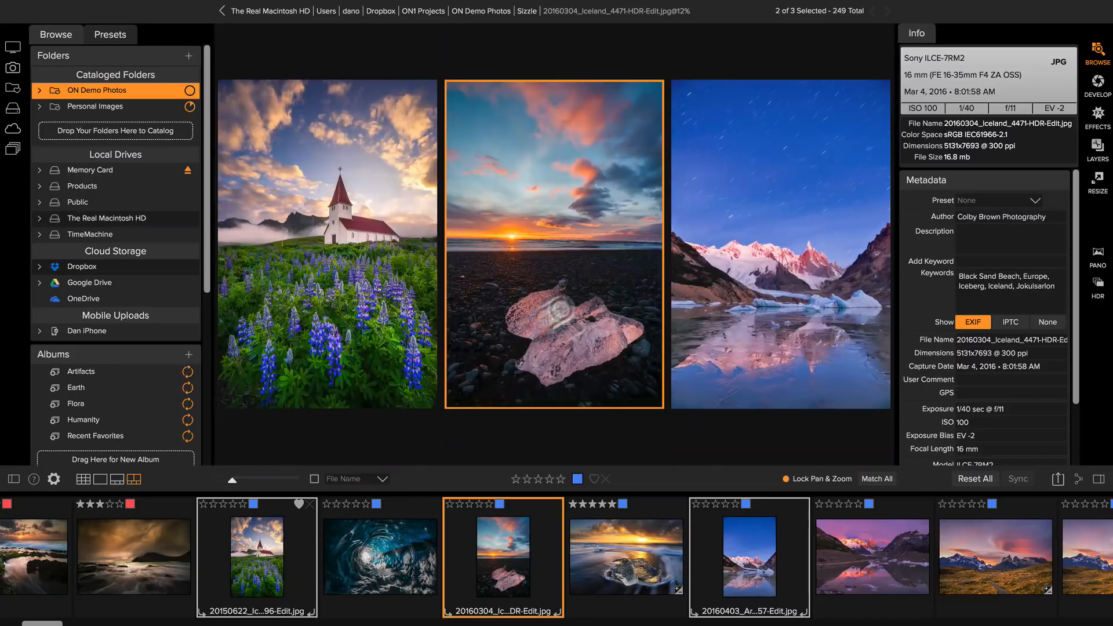
- Resize grid thumbnails back to four per row and preview an enlarged card of the ice-on-beach photo
click(83, 615)
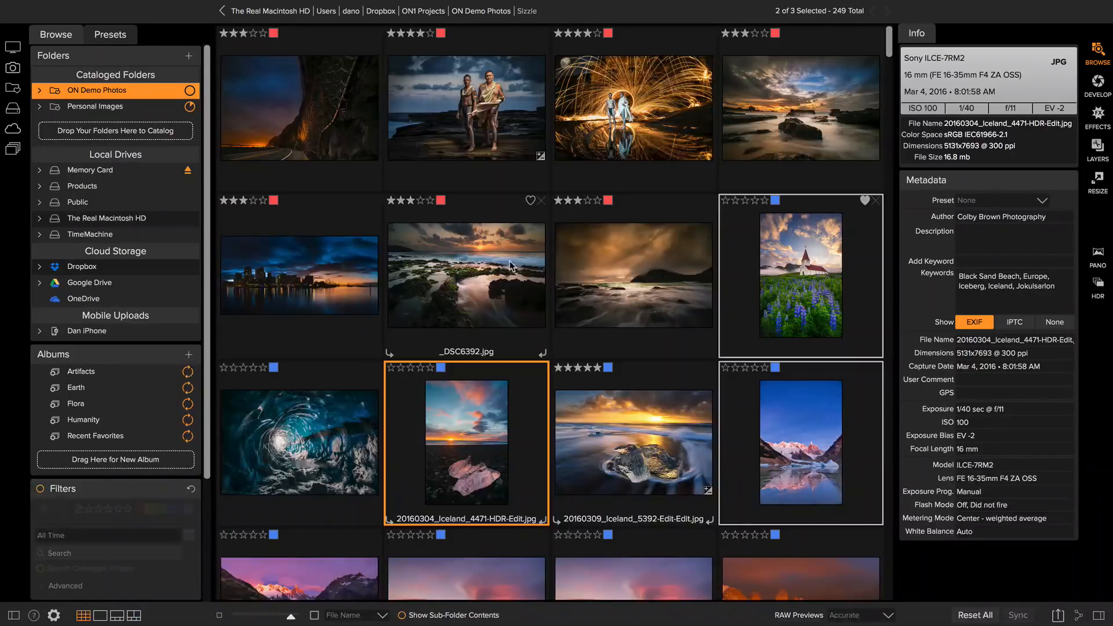
click(633, 442)
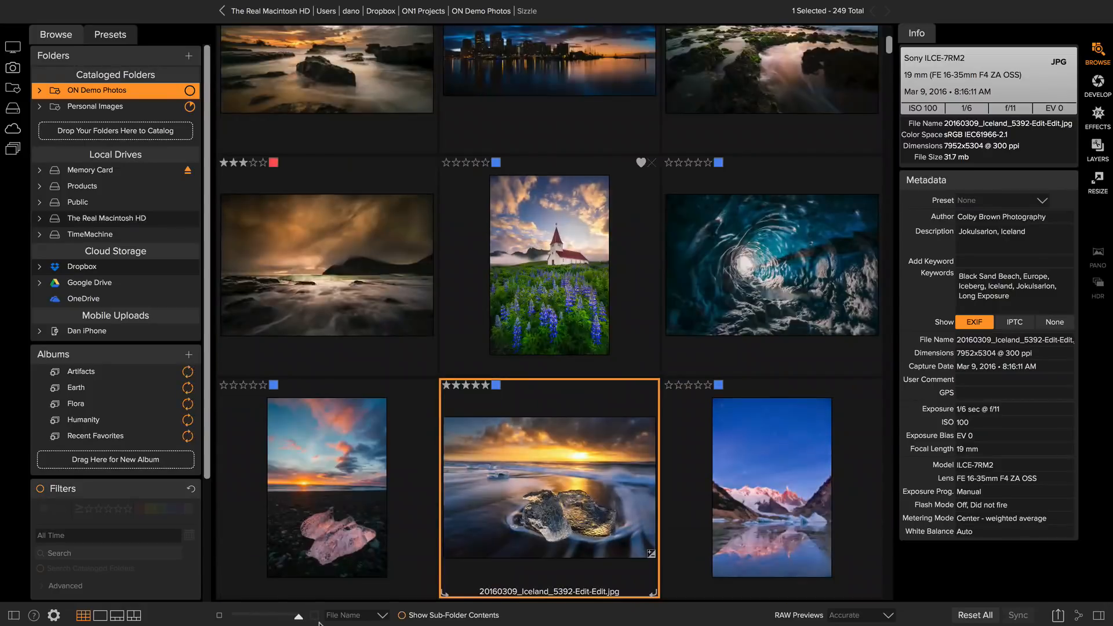
click(99, 615)
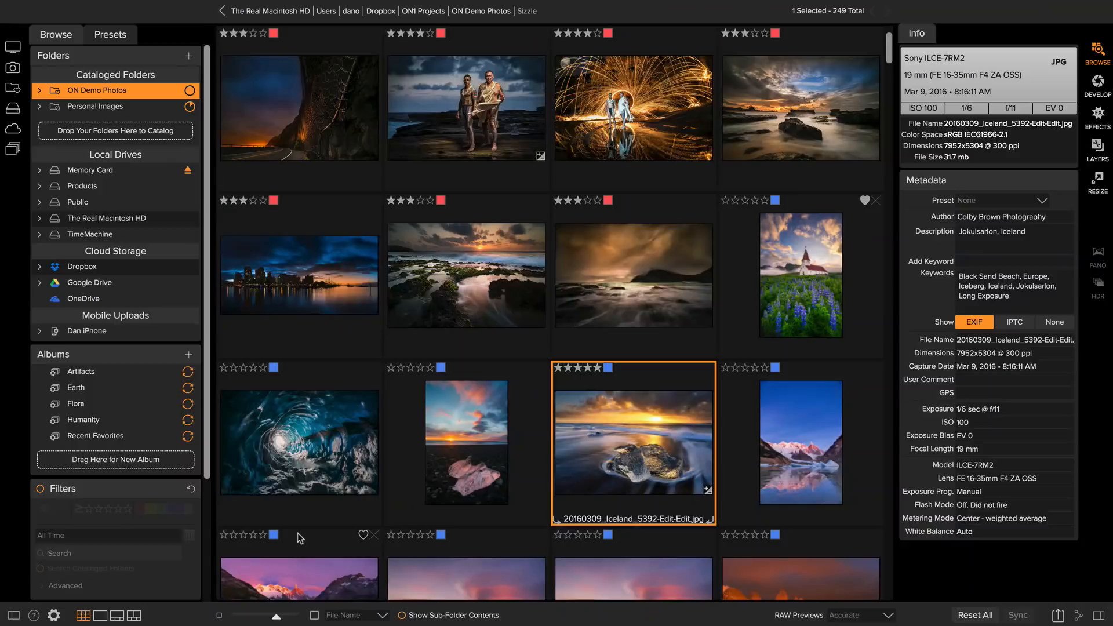
scroll(down, 3)
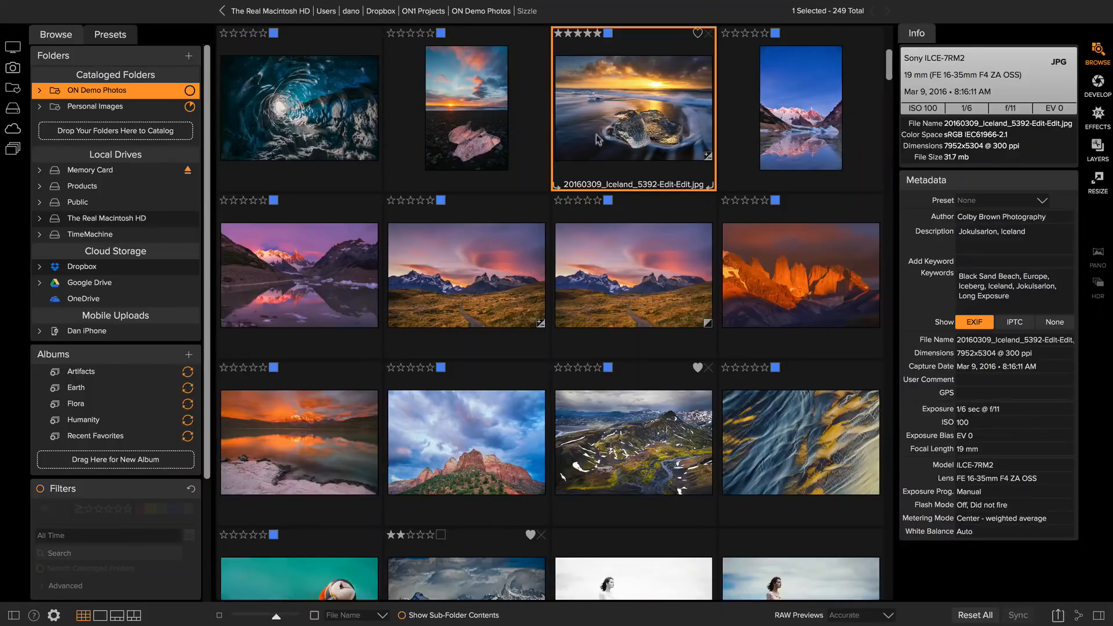
double_click(633, 108)
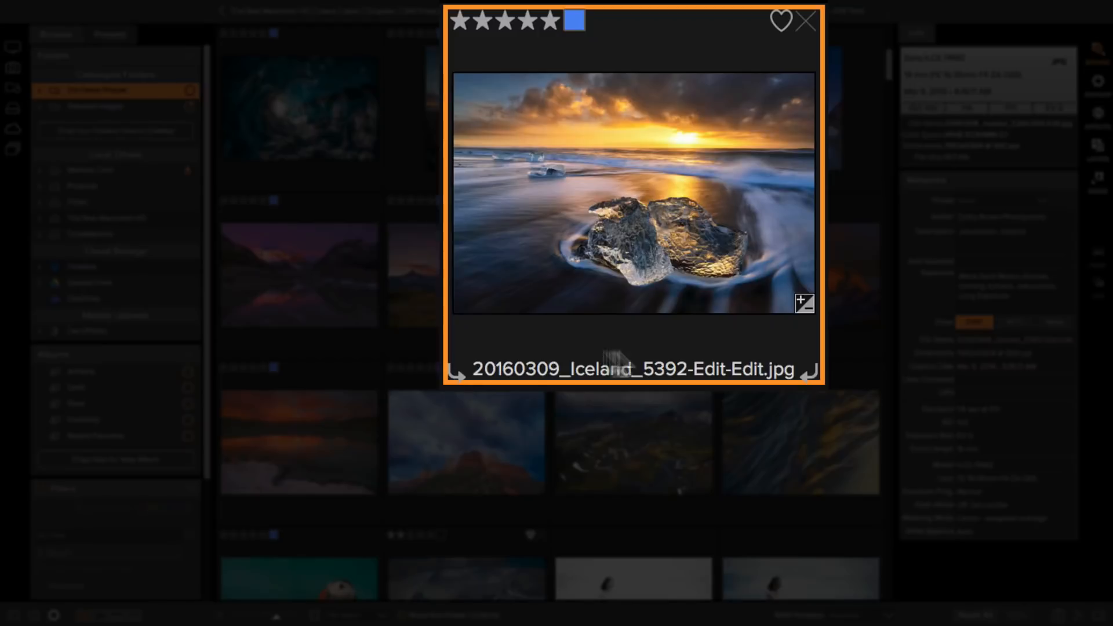
mouse_move(815, 384)
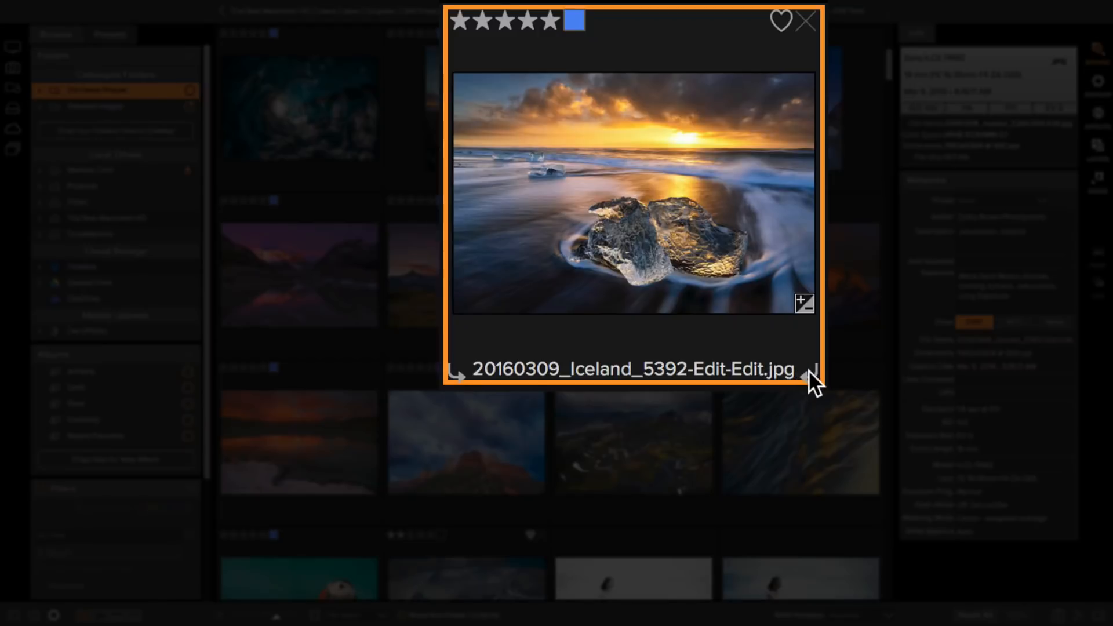
mouse_move(462, 36)
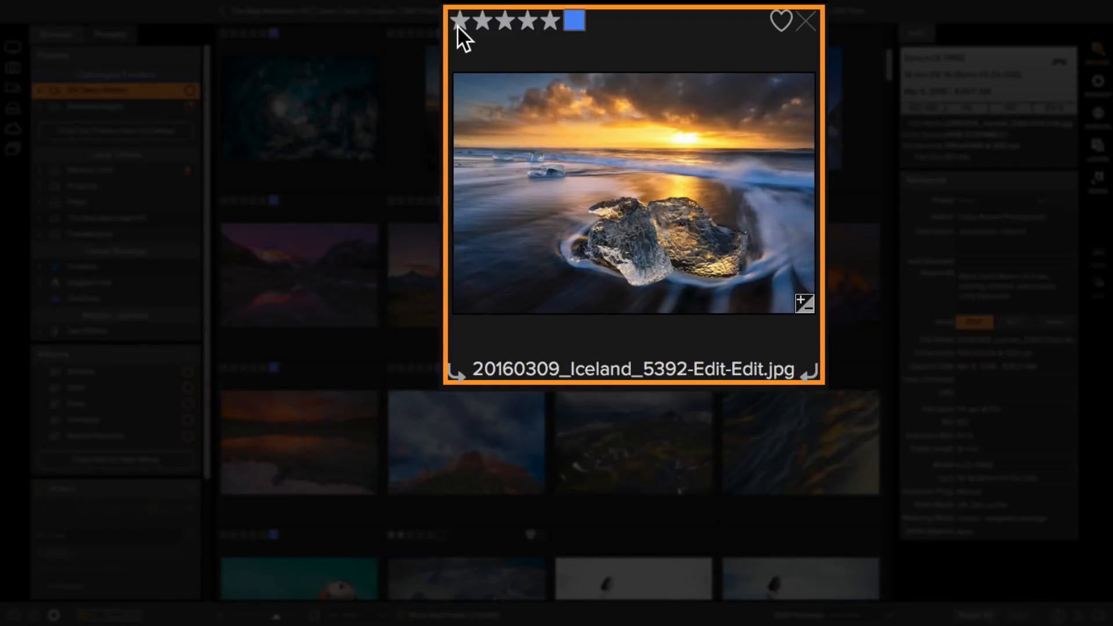
mouse_move(581, 33)
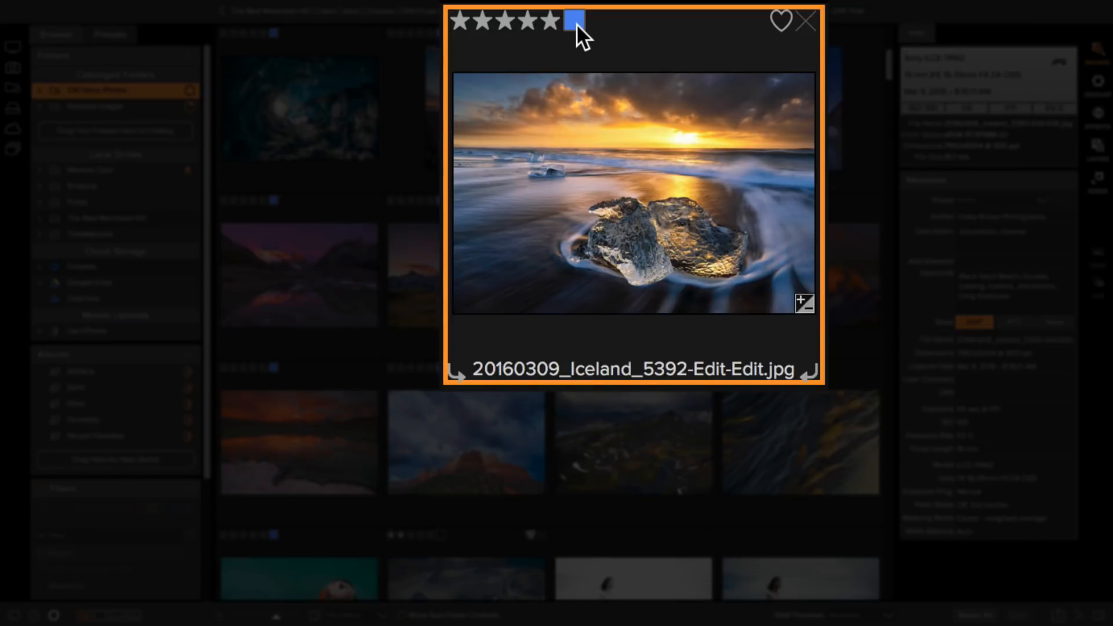
mouse_move(807, 41)
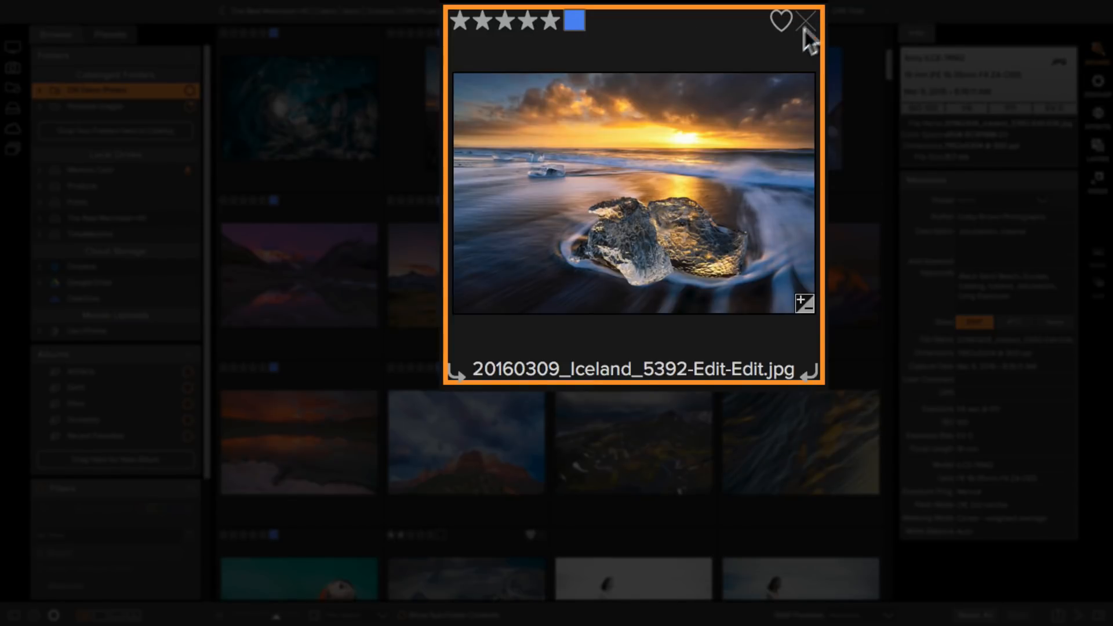
click(805, 21)
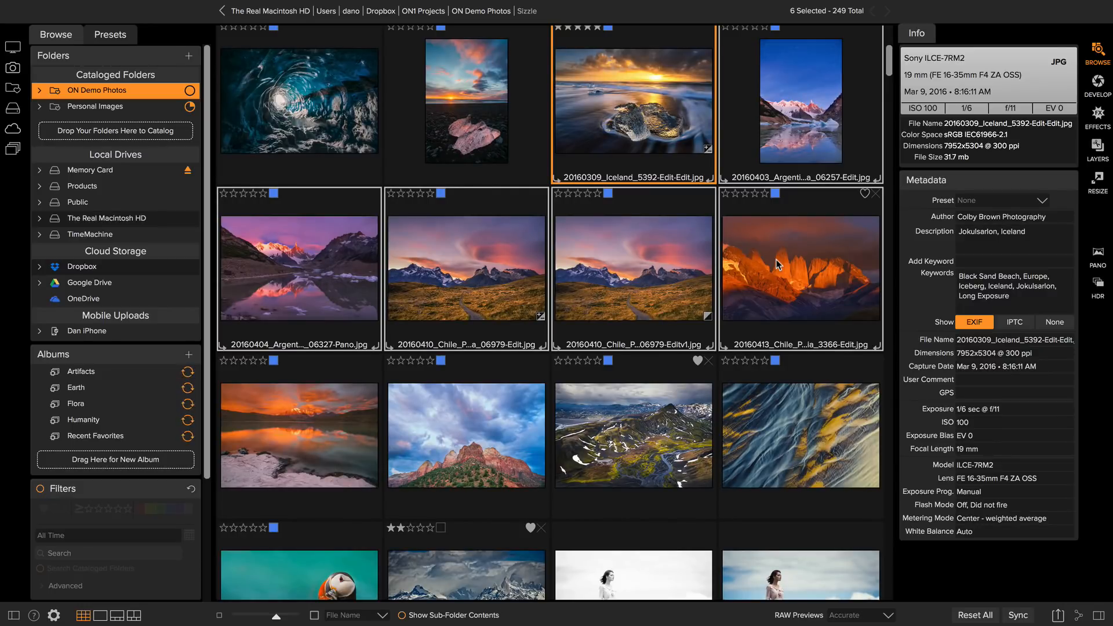
- Select the pink-ice HDR photo, then add further photos including the orange sunset lake to the selection
click(466, 100)
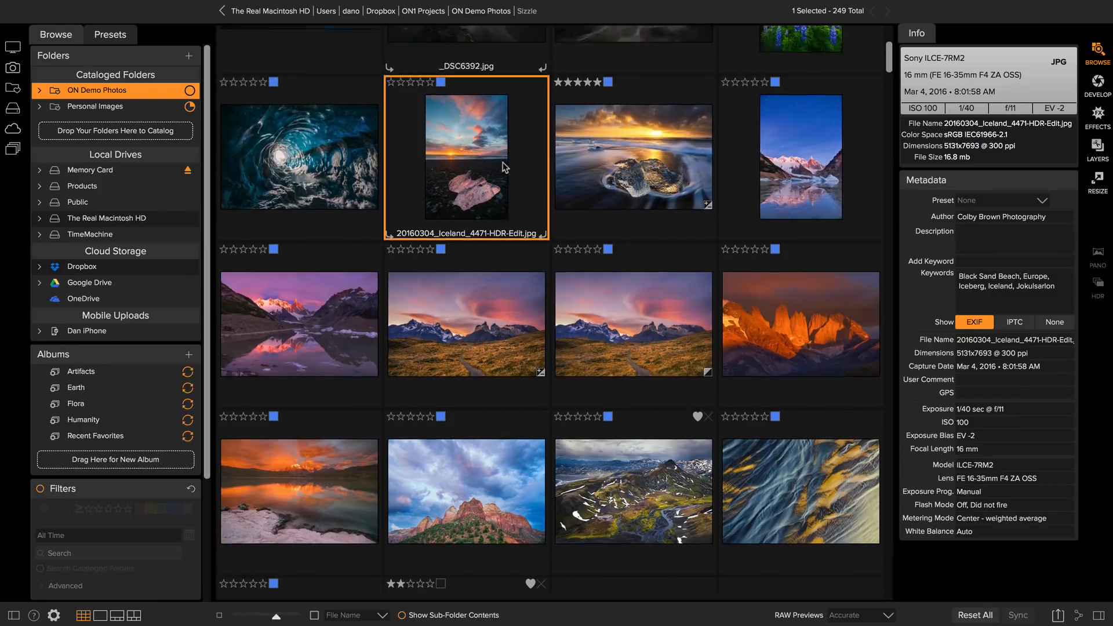
scroll(down, 3)
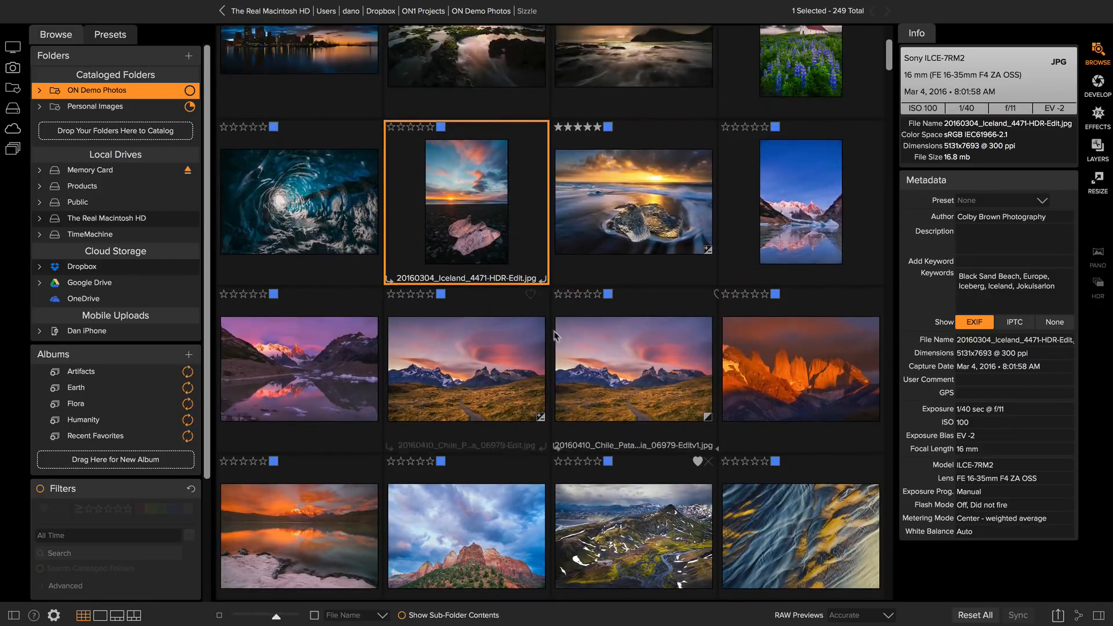
click(633, 369)
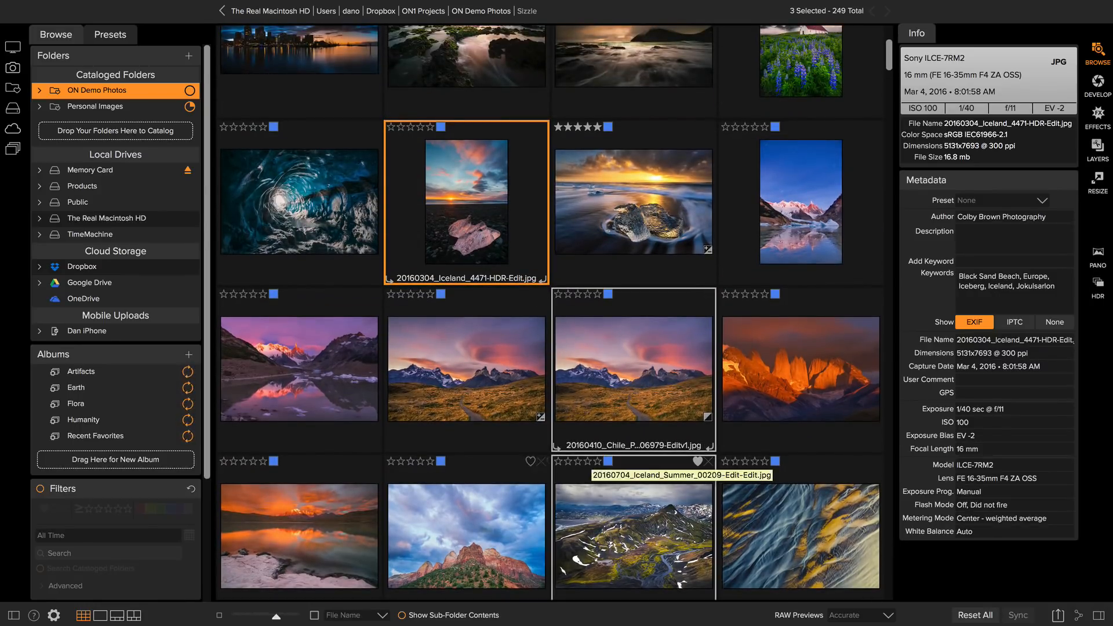
click(317, 523)
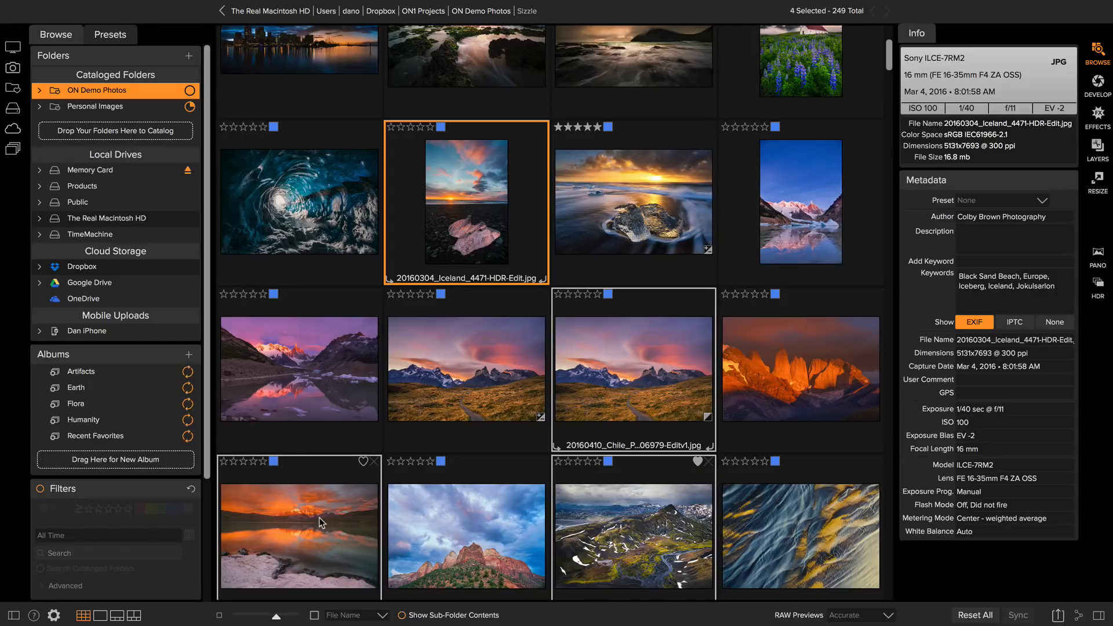
scroll(down, 3)
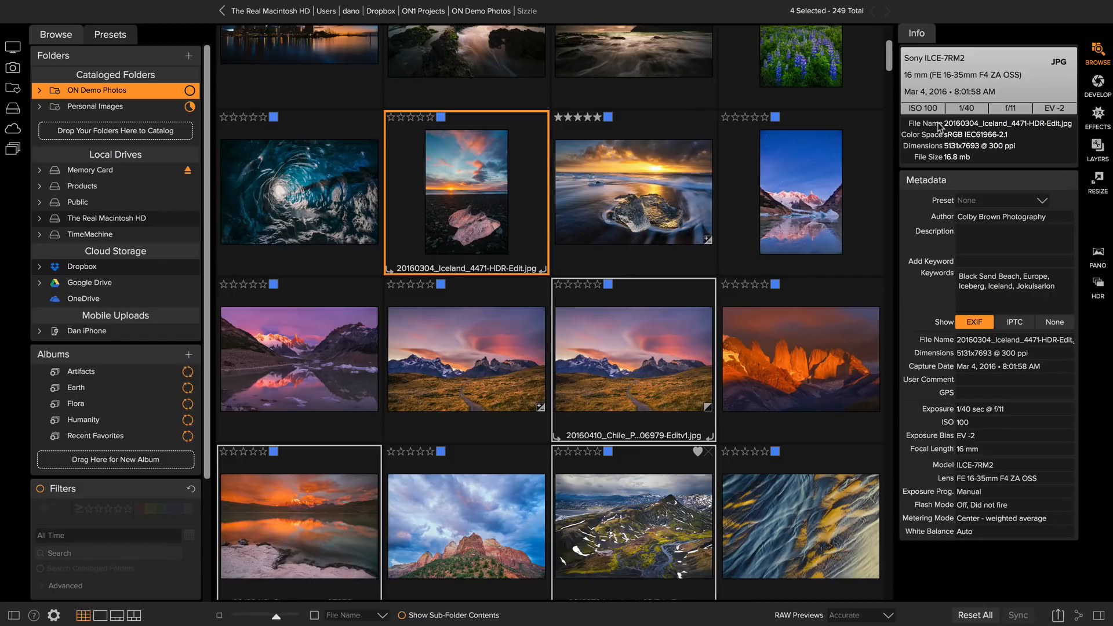
mouse_move(951, 147)
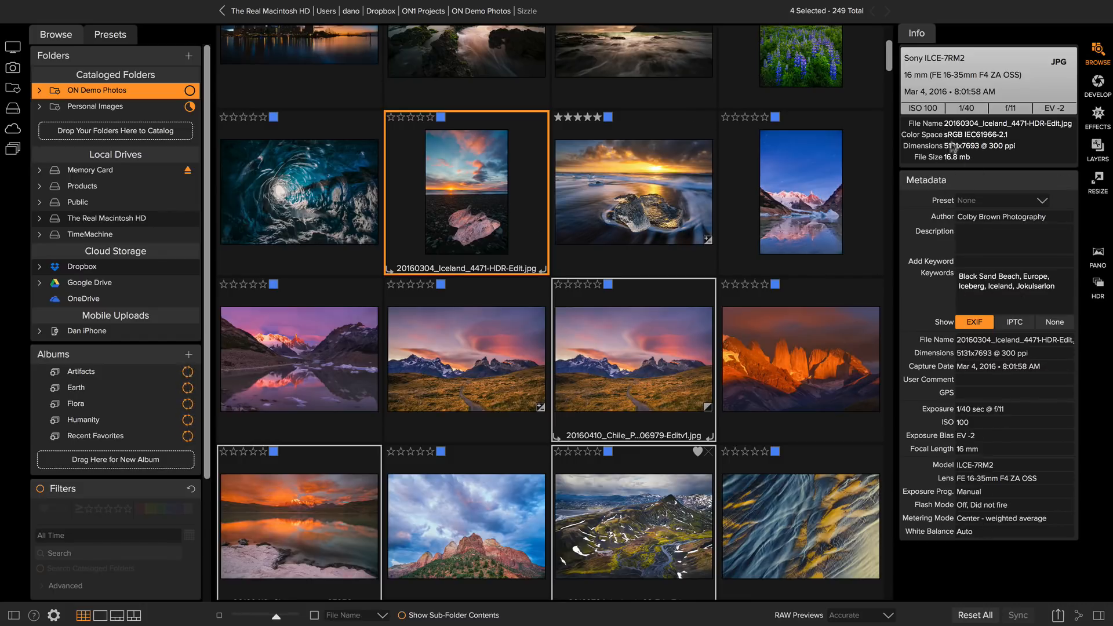
mouse_move(942, 311)
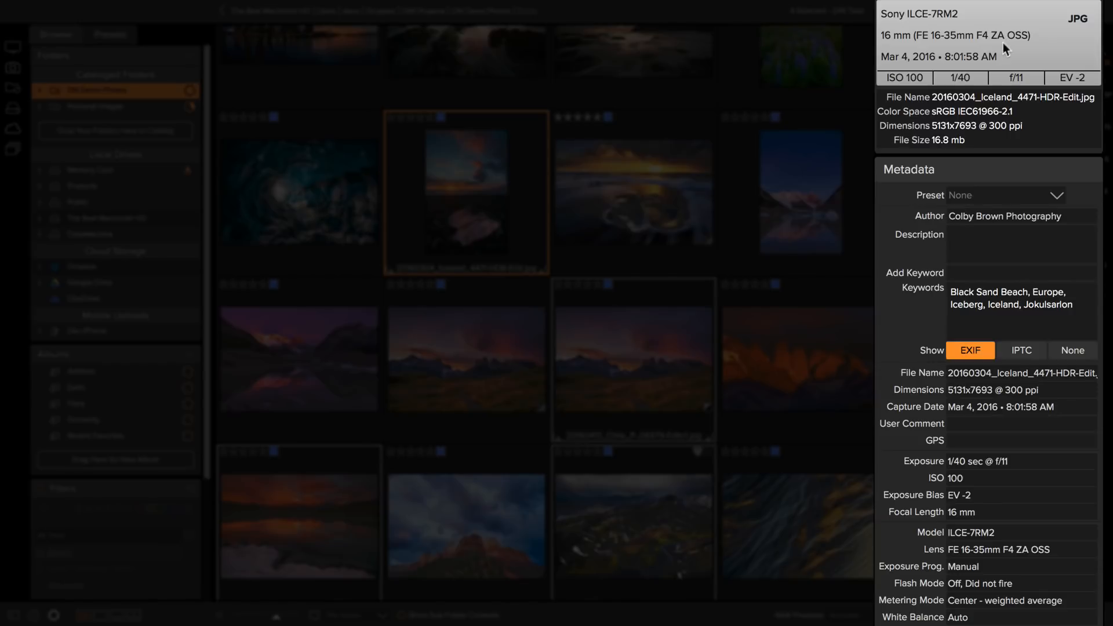
mouse_move(1079, 93)
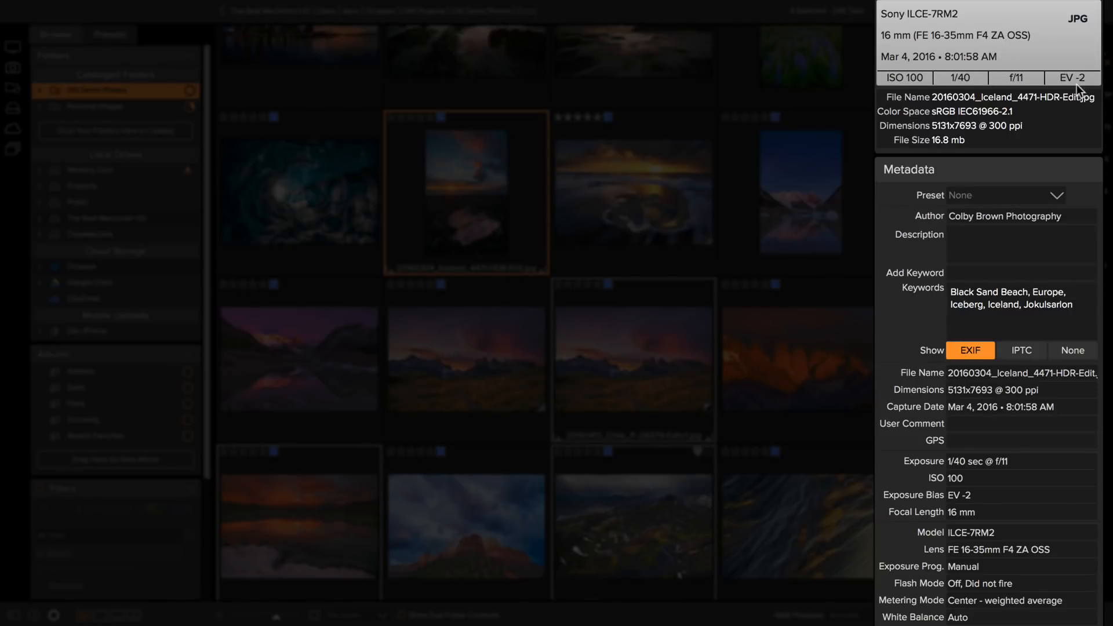
mouse_move(1045, 116)
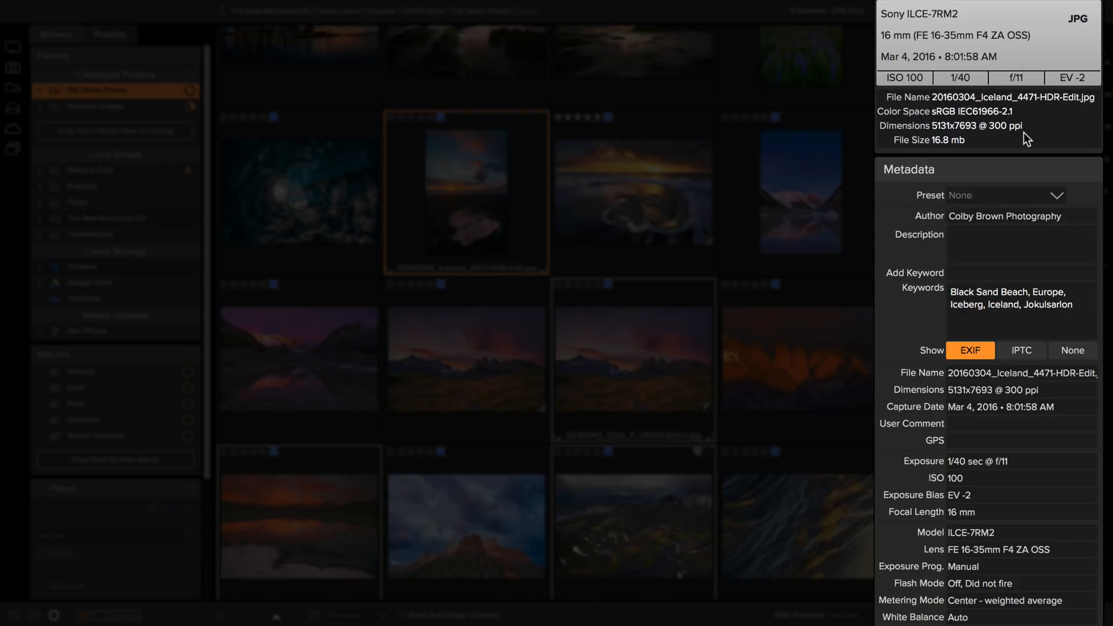
mouse_move(892, 228)
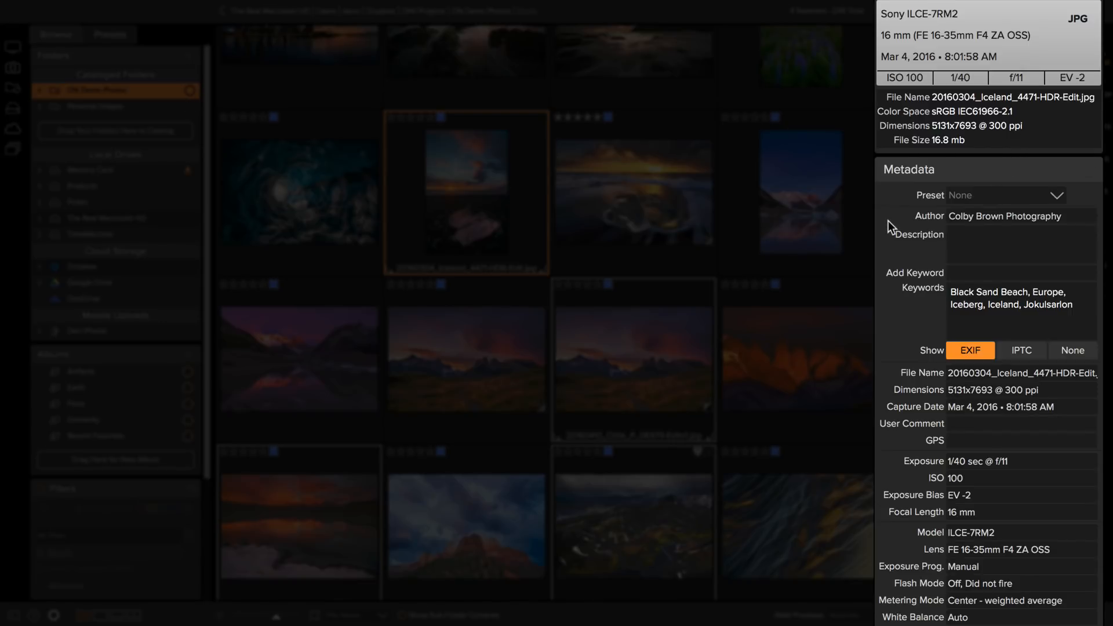
mouse_move(894, 211)
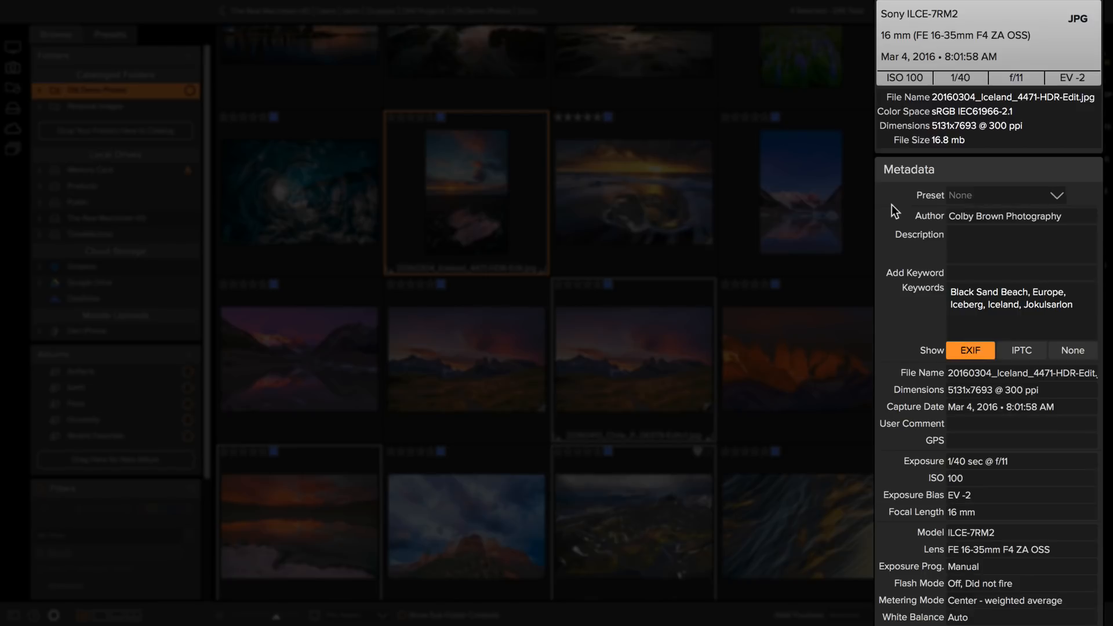
mouse_move(931, 359)
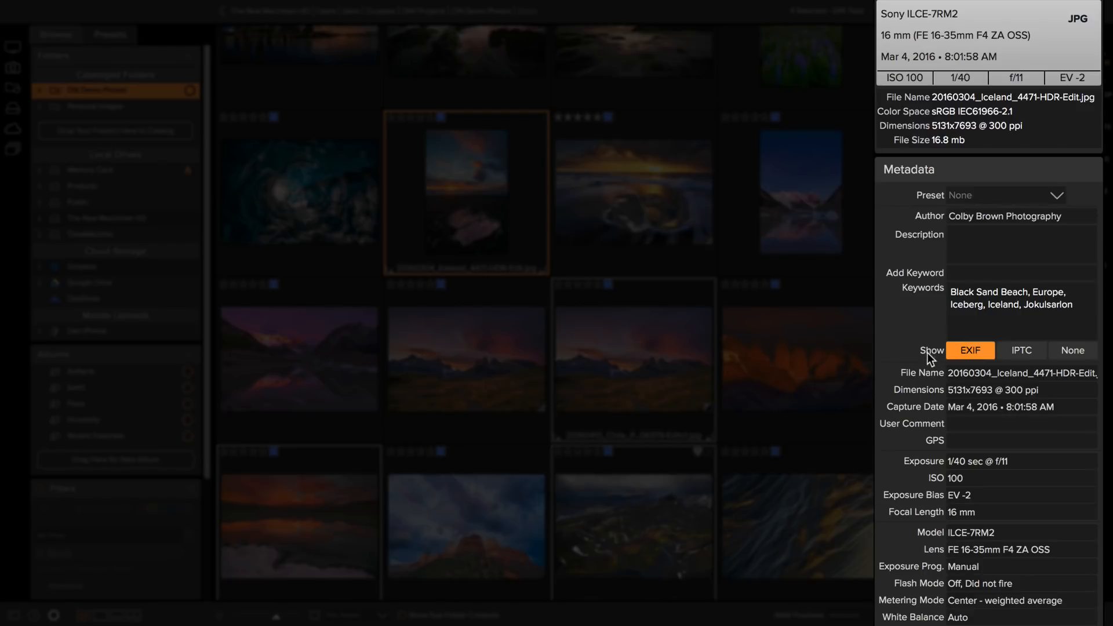
mouse_move(933, 624)
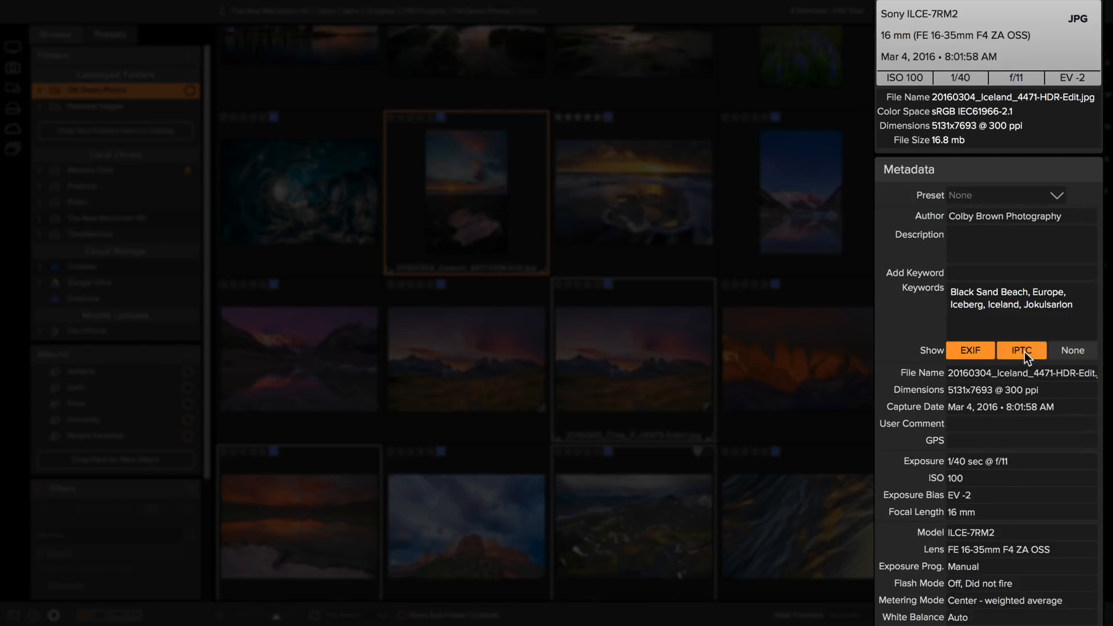
- Switch the Metadata panel to IPTC and browse its Contact, Content and Image fields, selecting Creator
click(1021, 350)
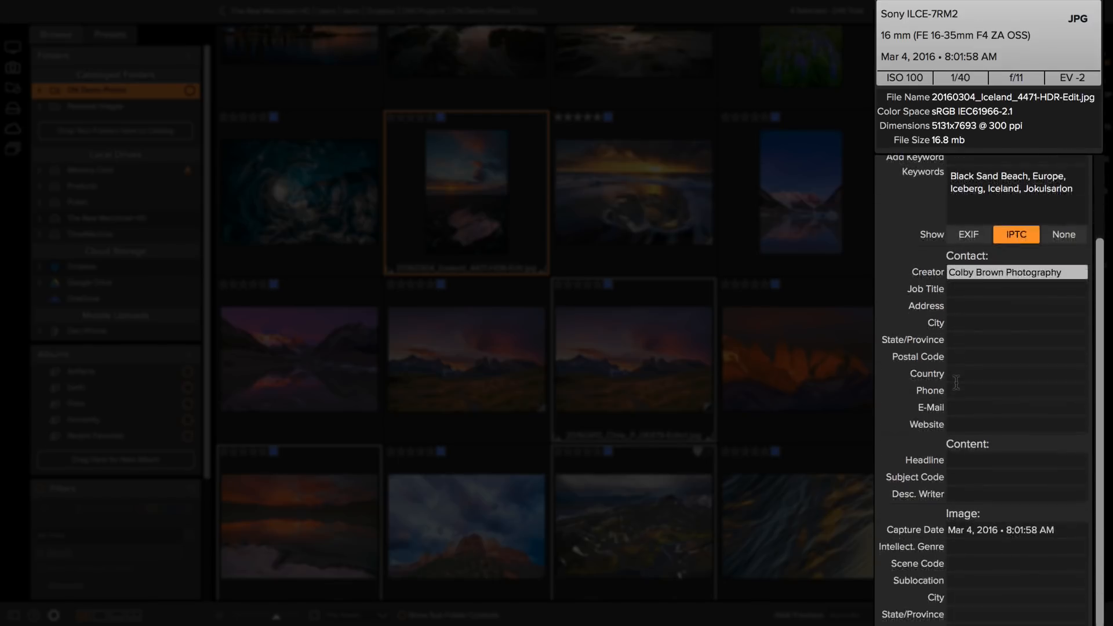
scroll(down, 3)
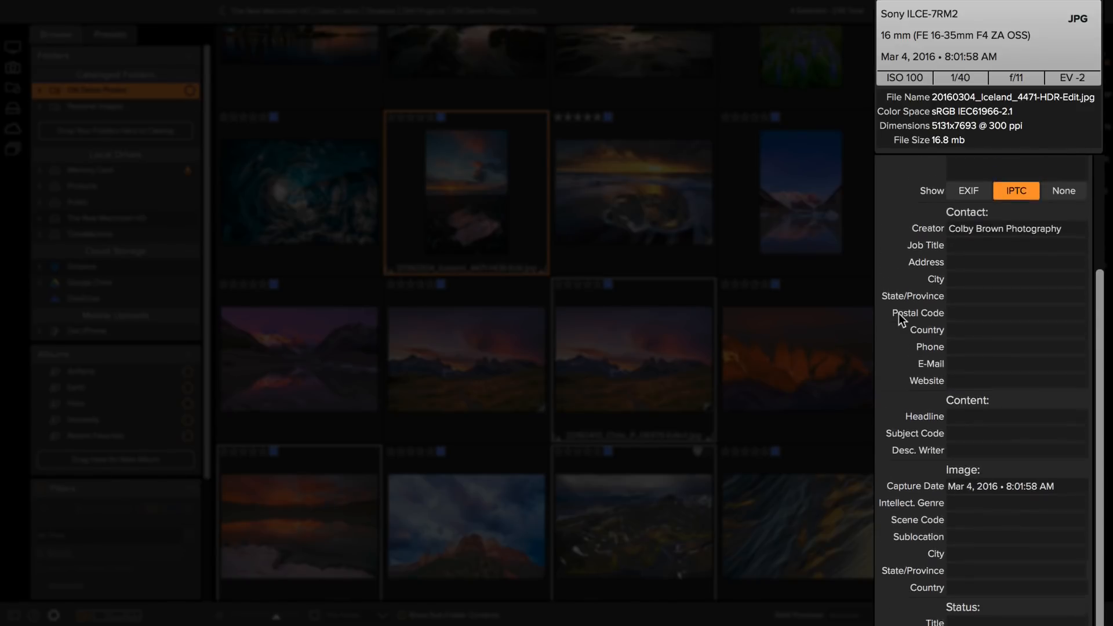
click(1015, 229)
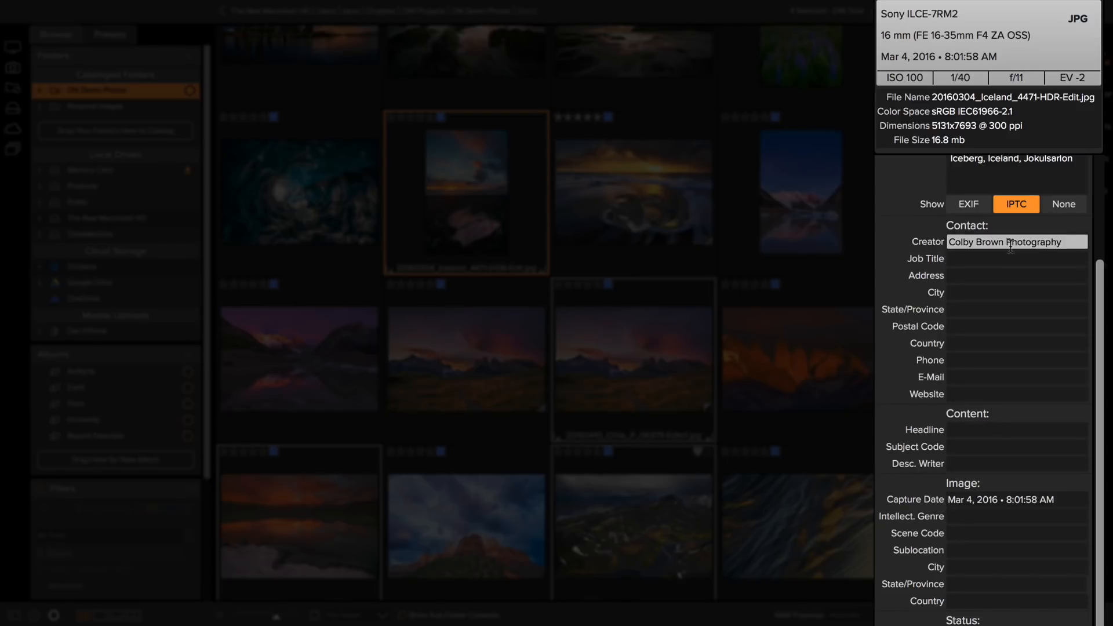
scroll(up, 3)
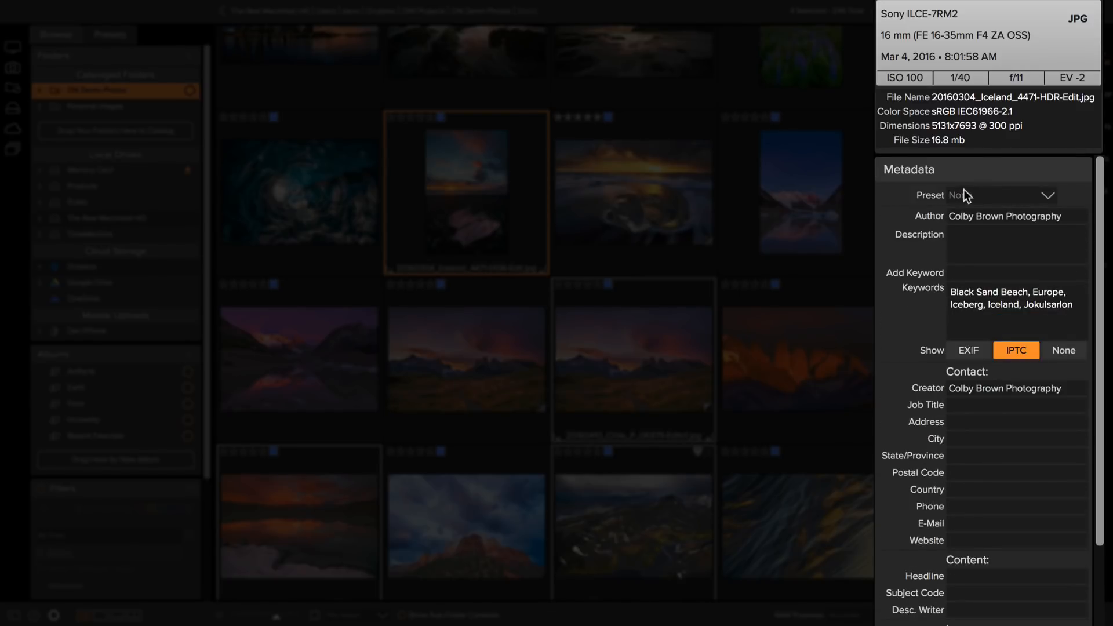
click(1047, 194)
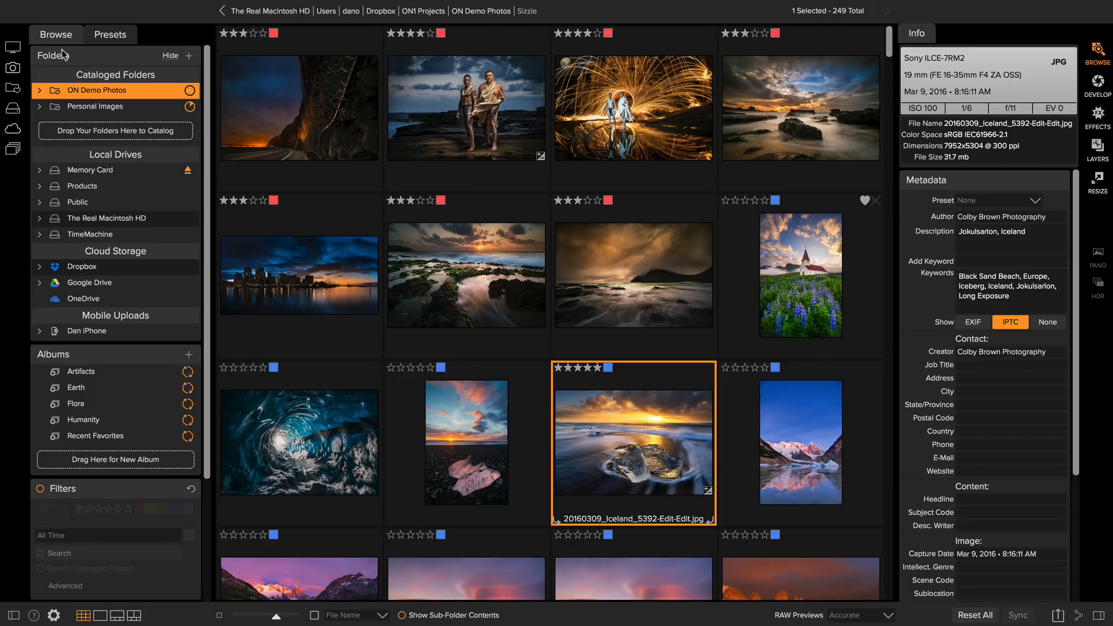
mouse_move(53, 56)
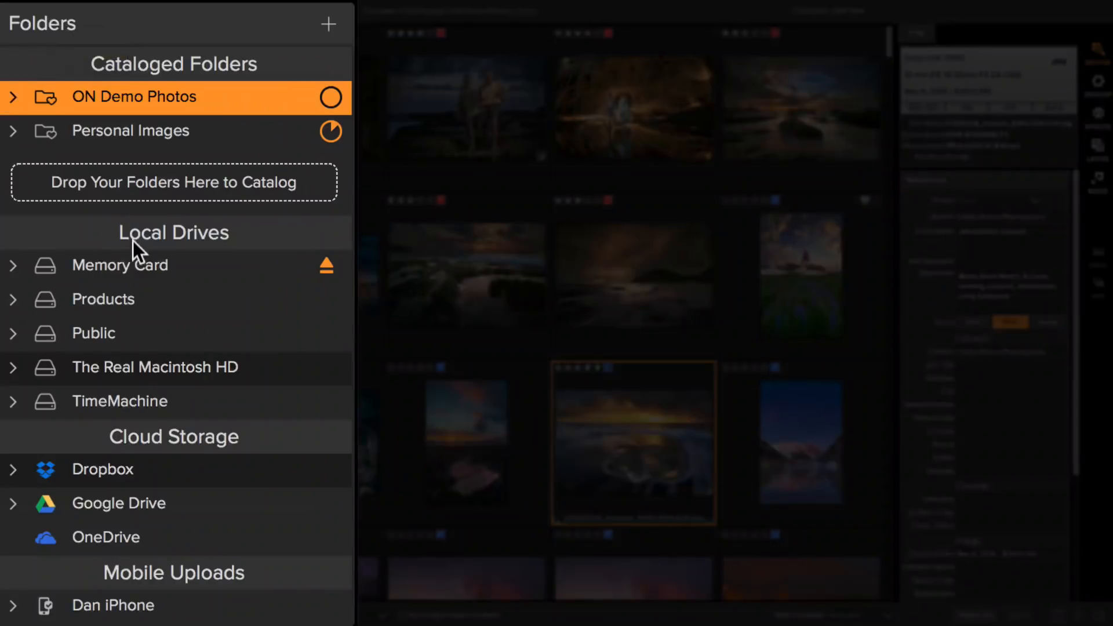
mouse_move(202, 256)
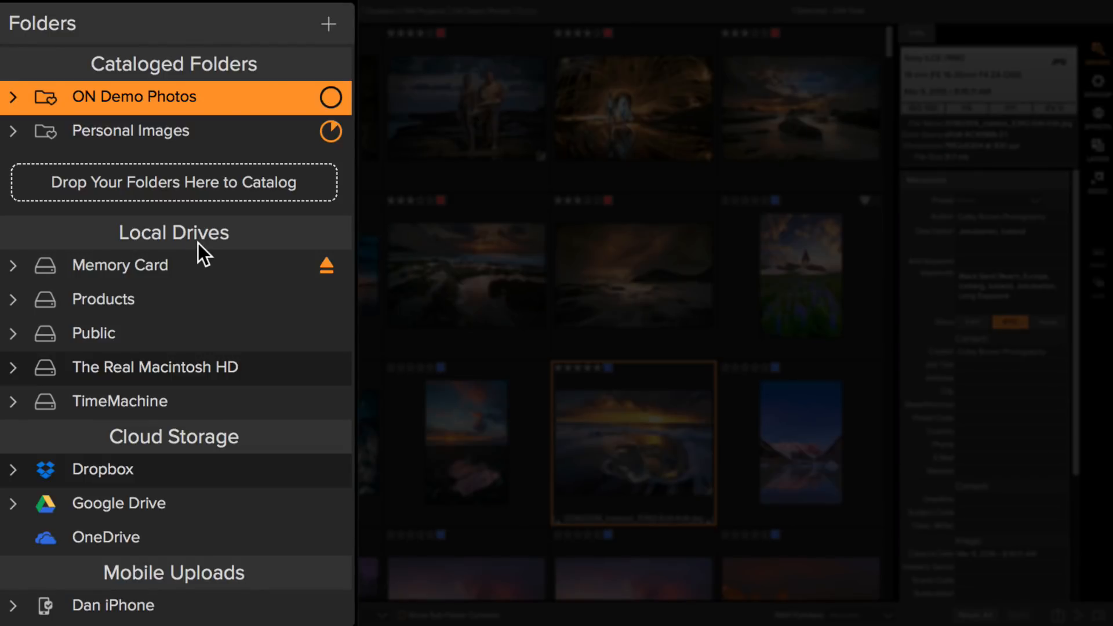
mouse_move(107, 210)
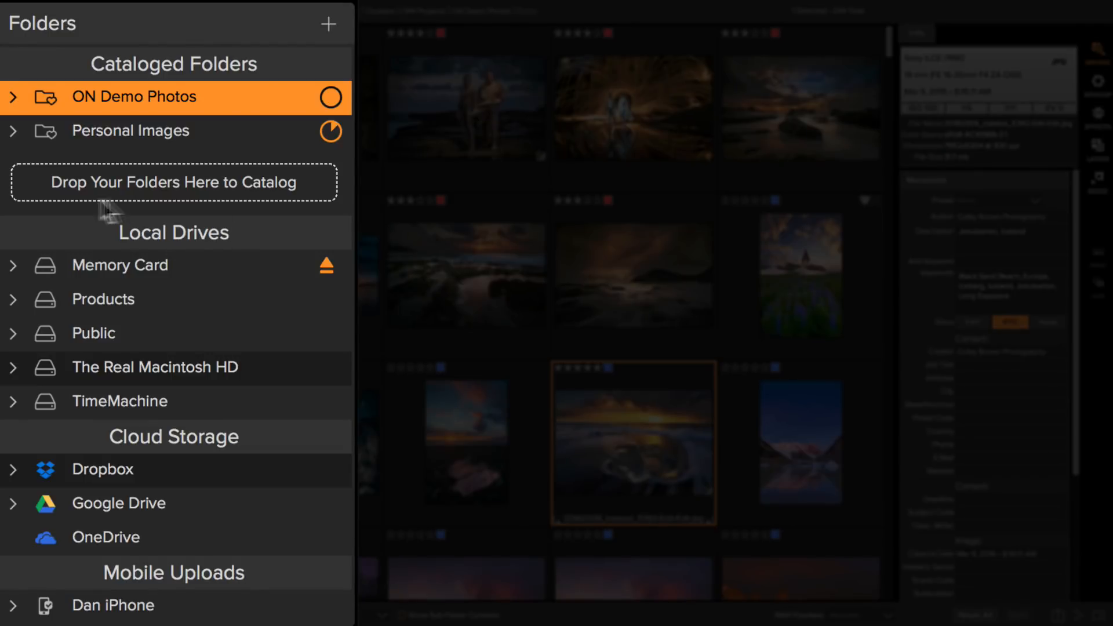
mouse_move(220, 241)
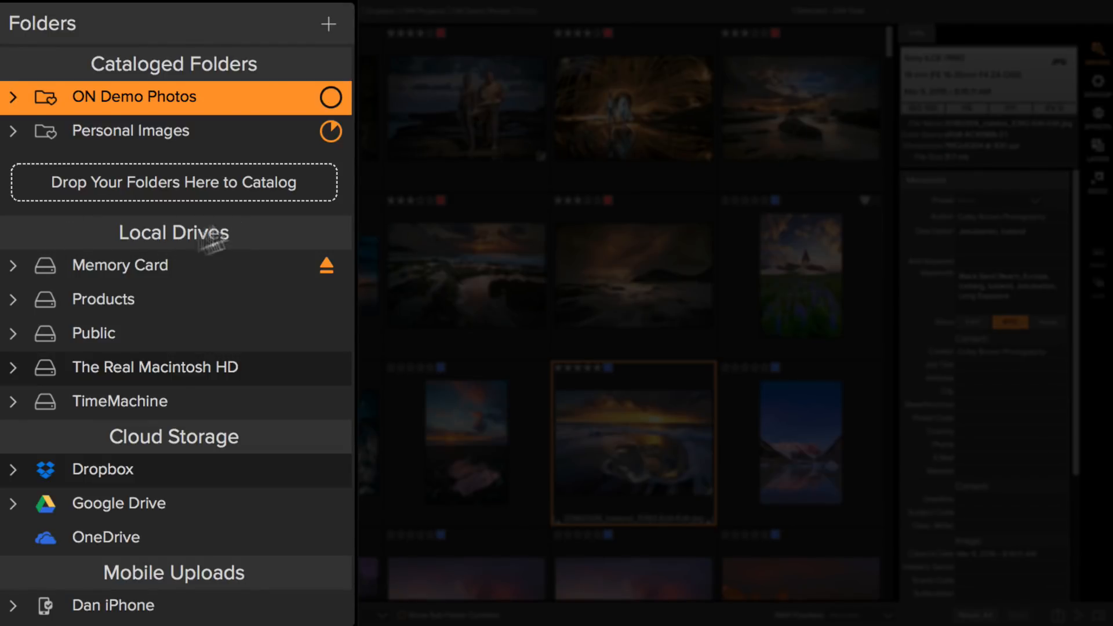
mouse_move(177, 375)
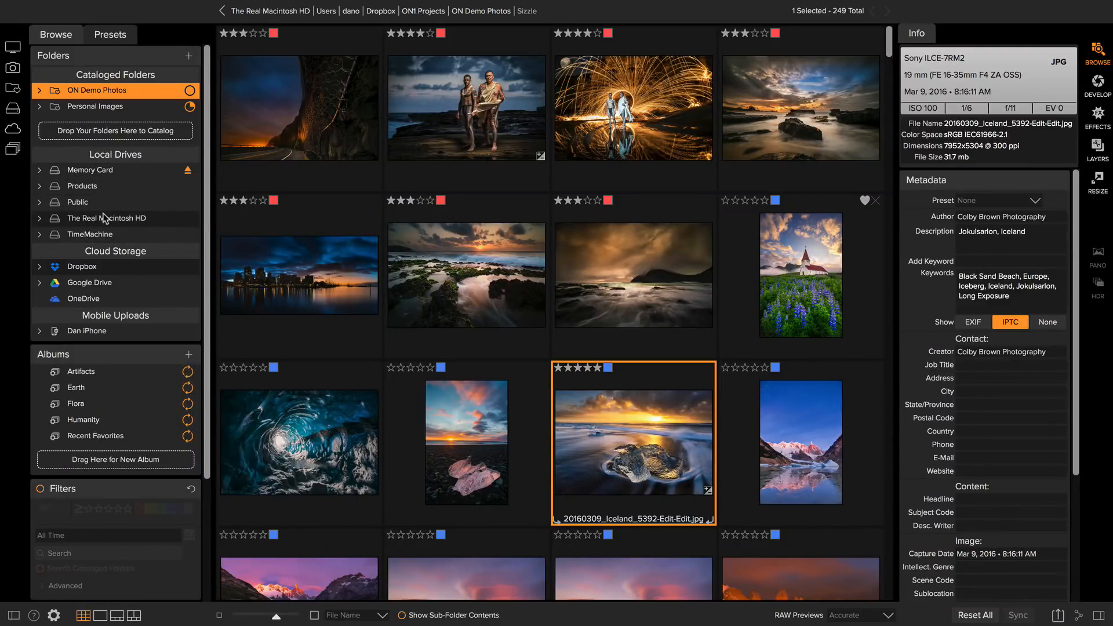
- Expand The Real Macintosh HD and the user folder to reach Dropbox's Personal Images folder
click(119, 218)
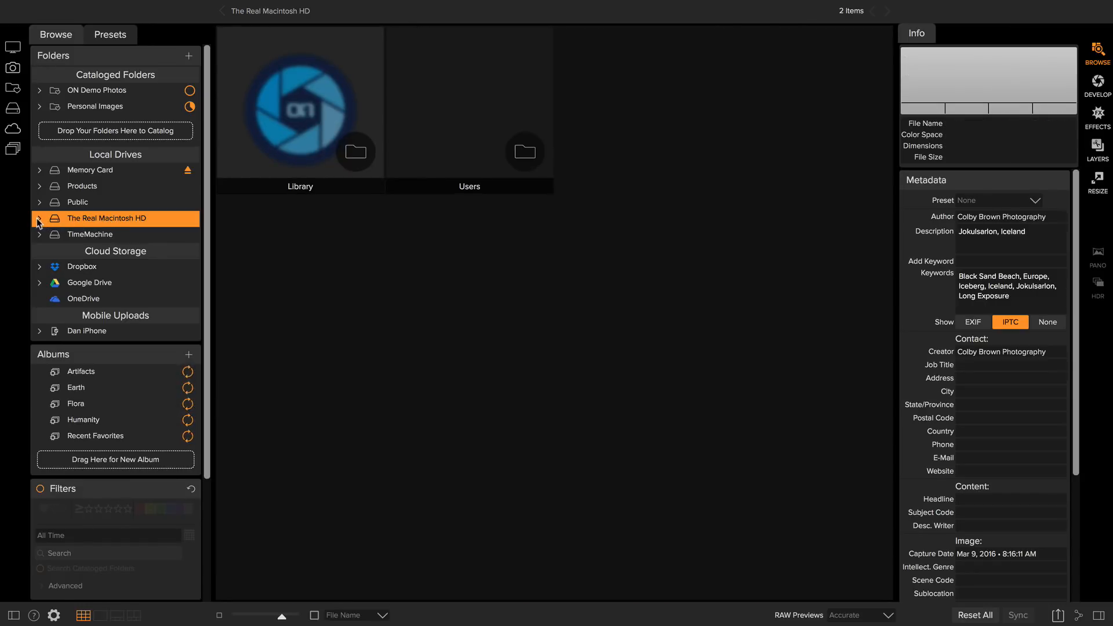
click(40, 218)
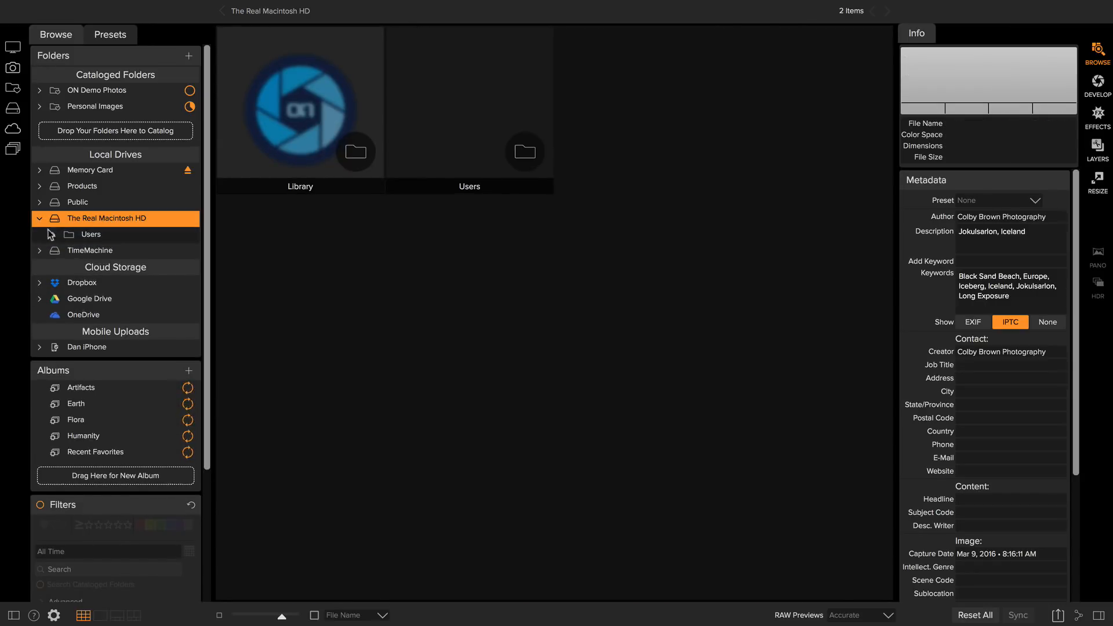
click(40, 234)
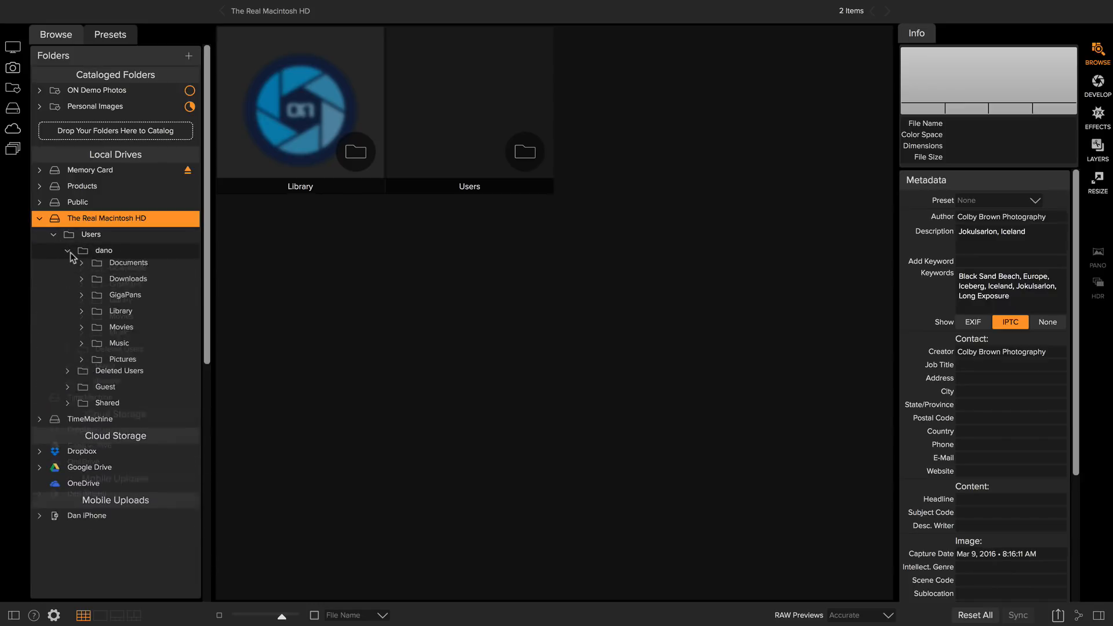
click(68, 251)
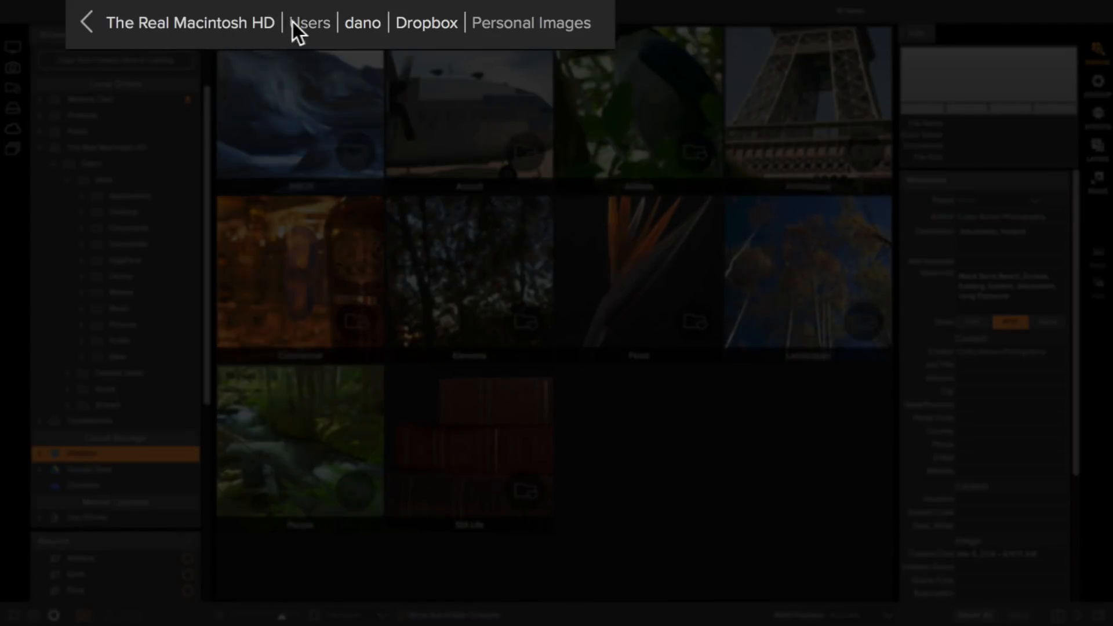
mouse_move(596, 32)
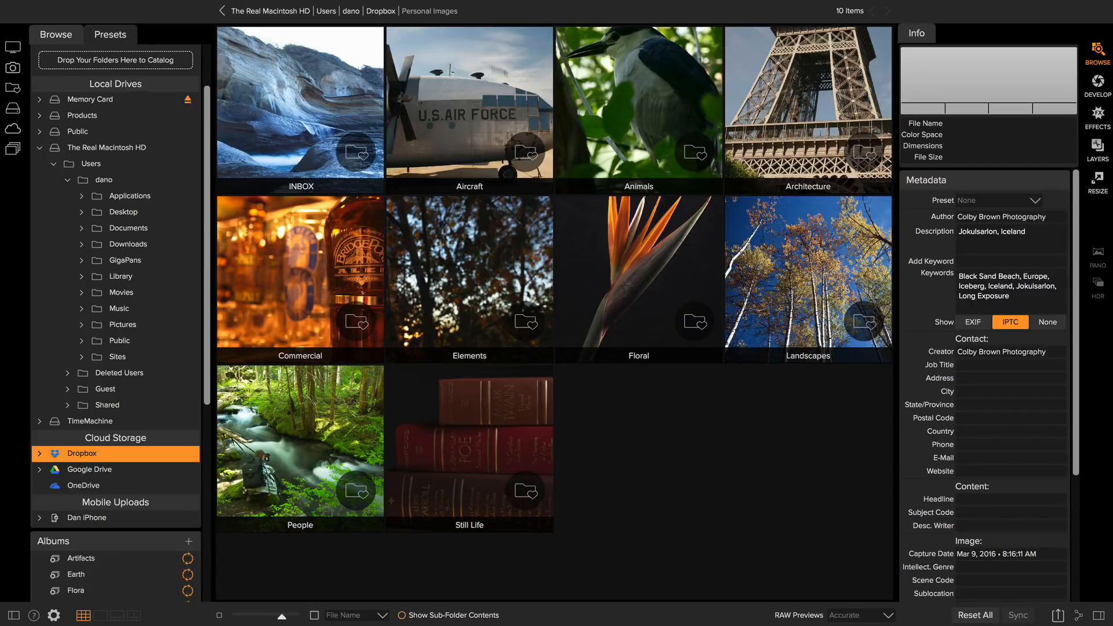
mouse_move(530, 157)
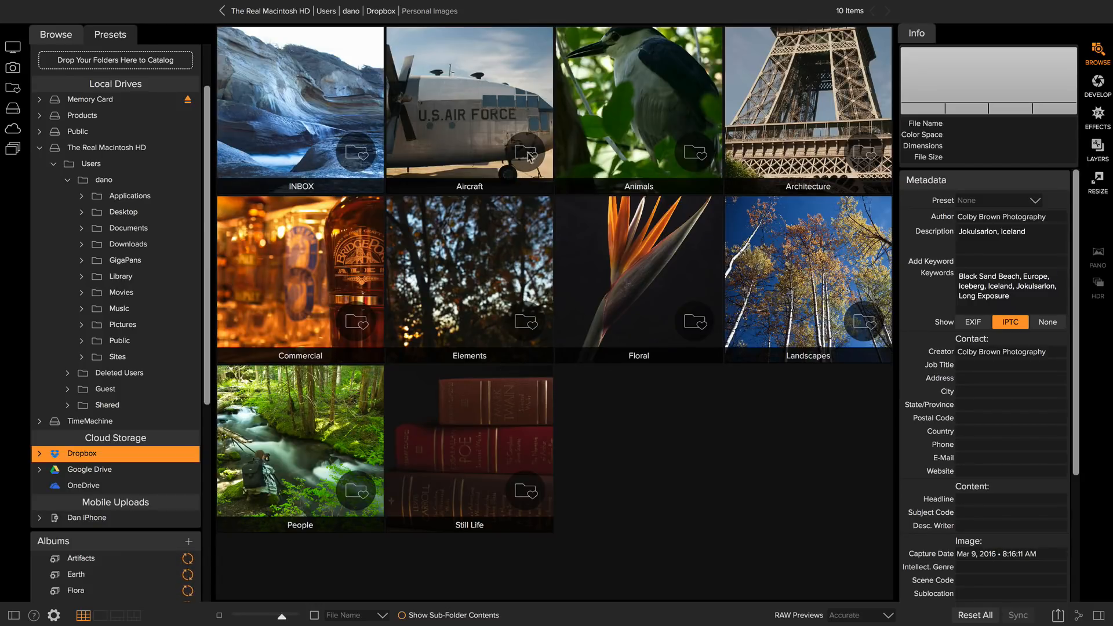
mouse_move(495, 186)
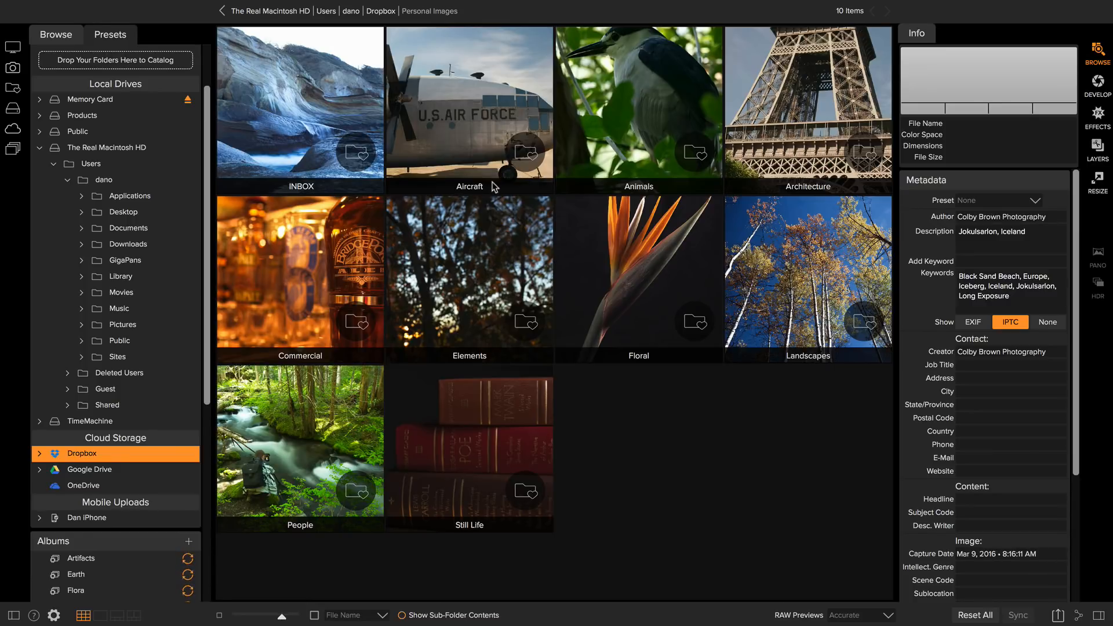
mouse_move(498, 262)
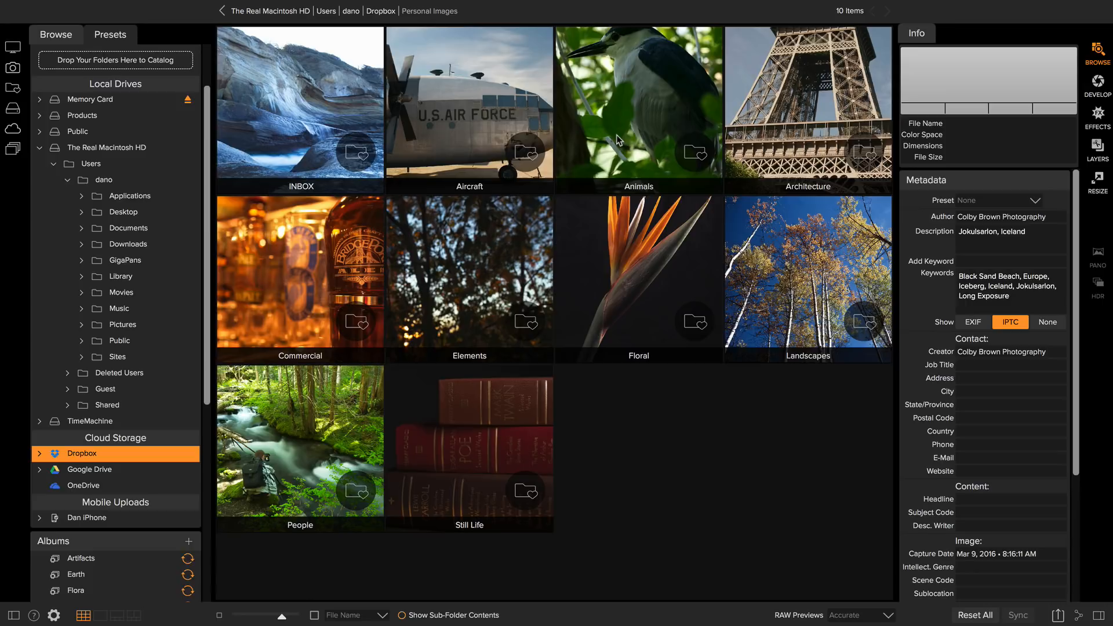
click(638, 109)
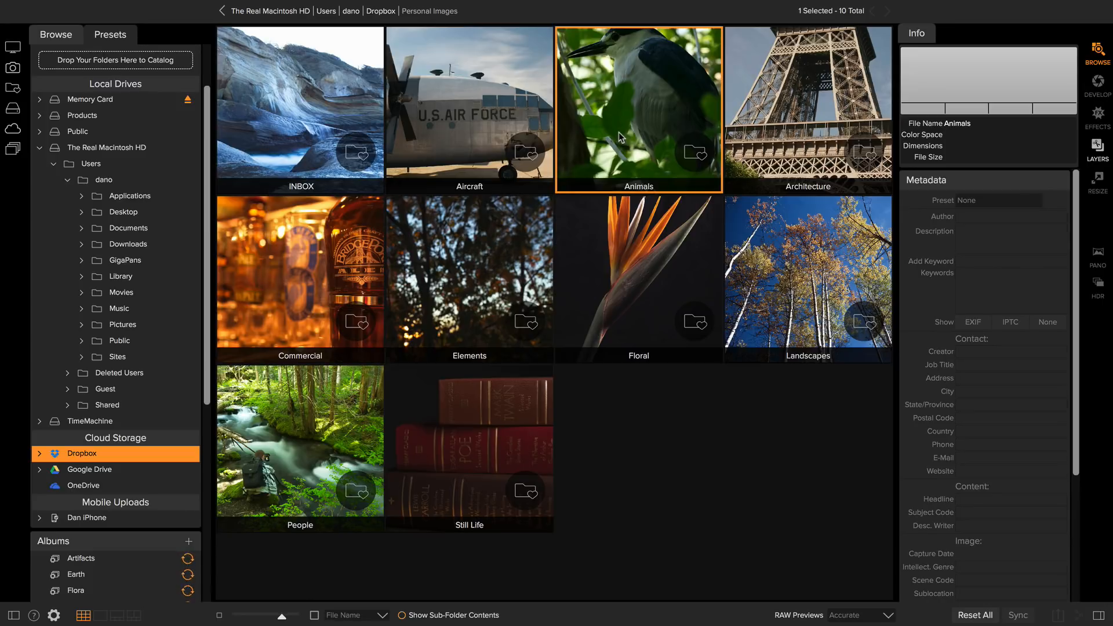
double_click(638, 109)
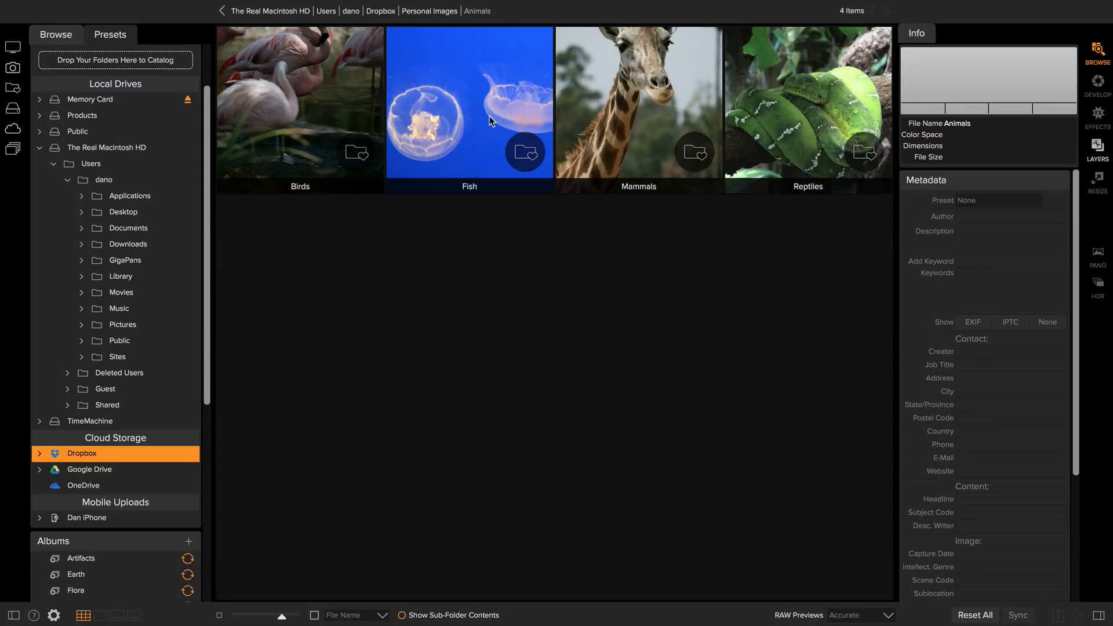
double_click(470, 108)
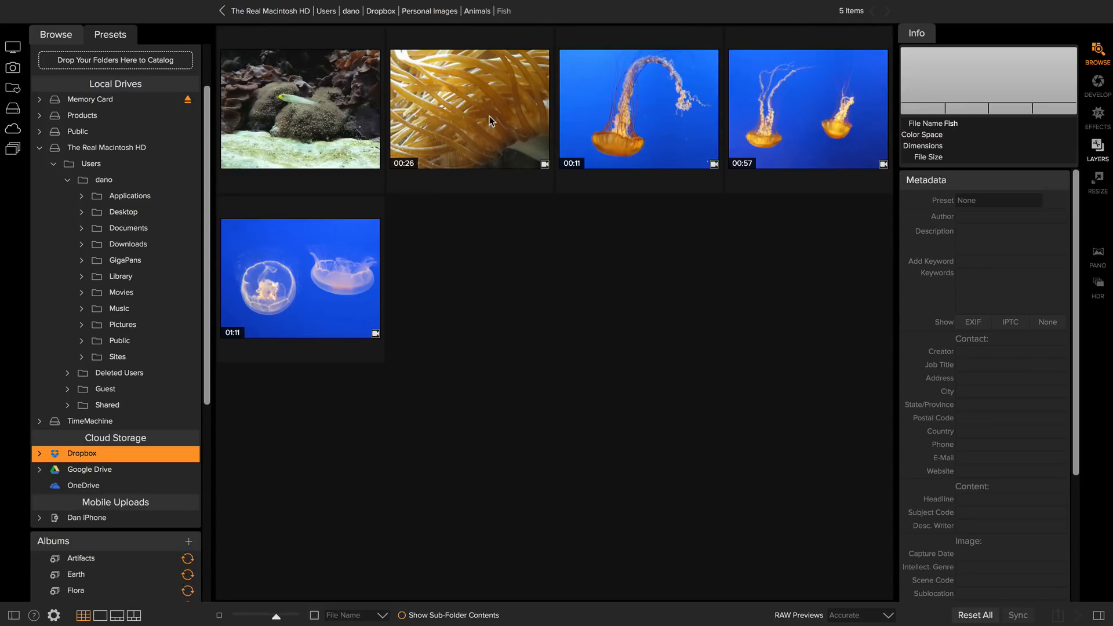
mouse_move(689, 112)
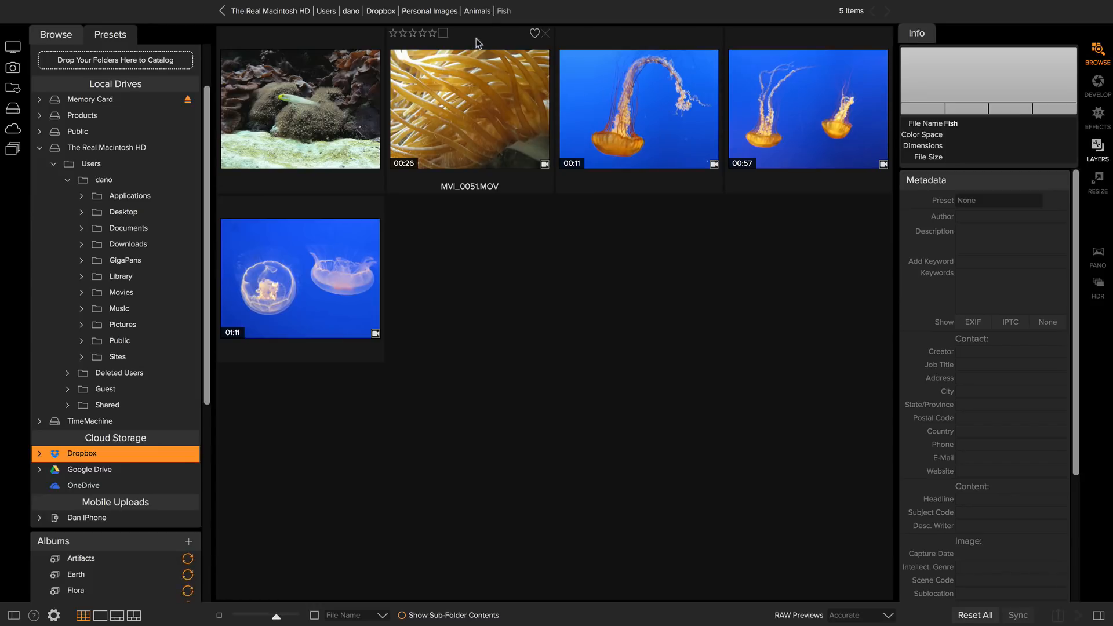
click(476, 11)
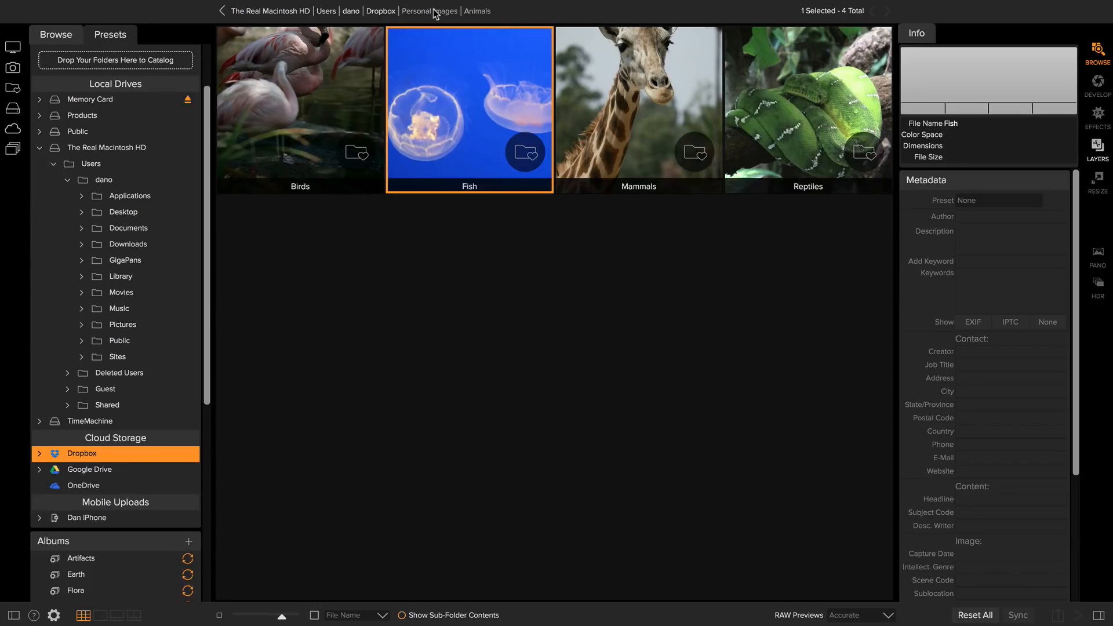
click(417, 10)
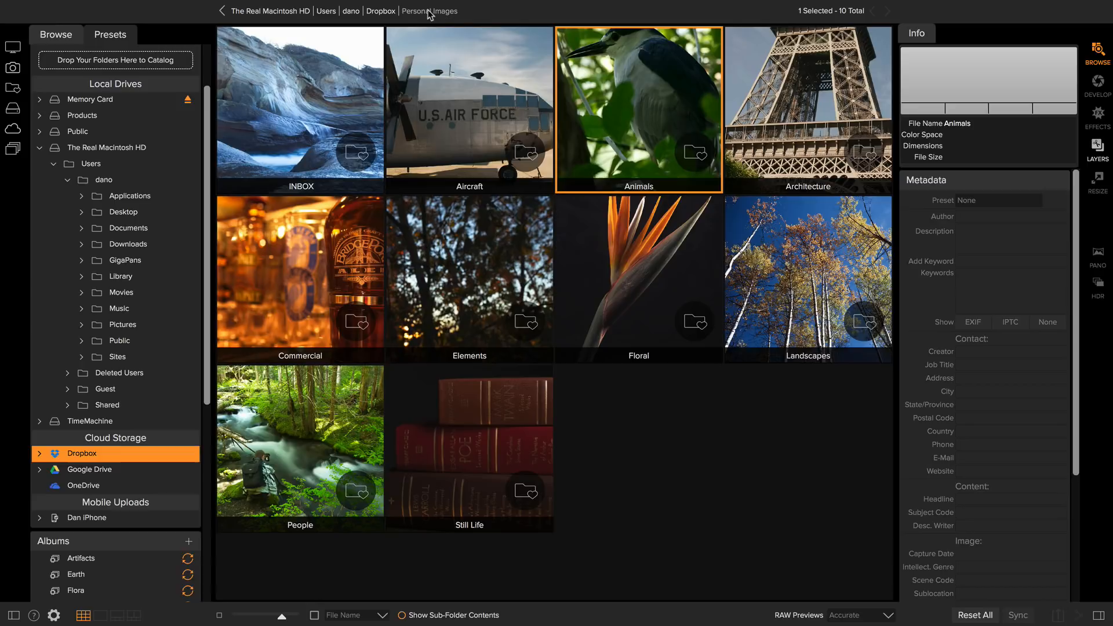
mouse_move(416, 159)
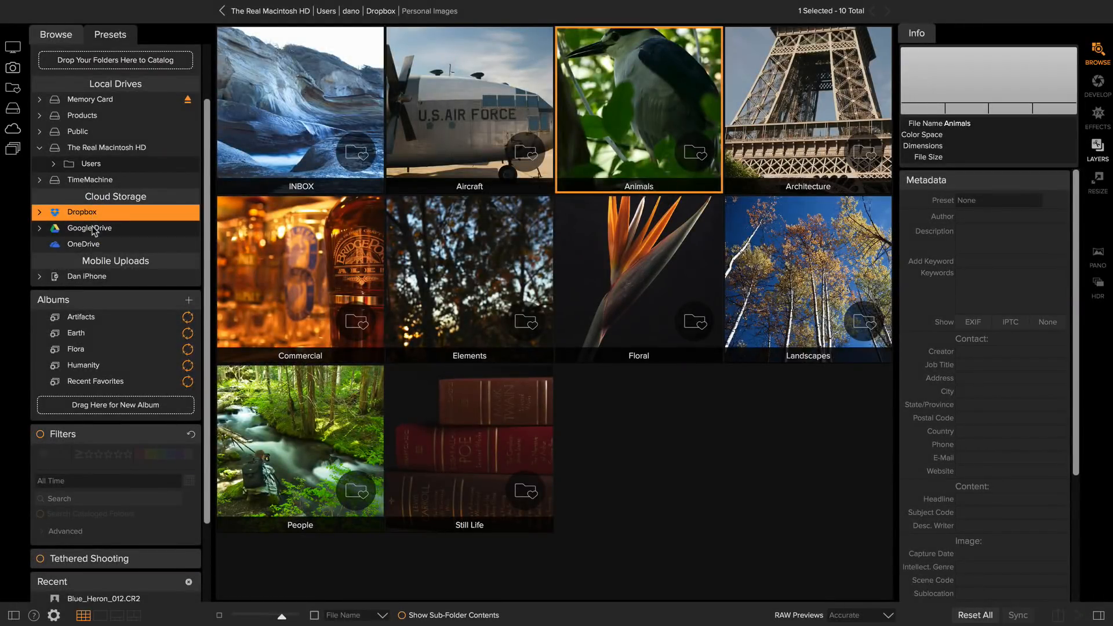
mouse_move(83, 213)
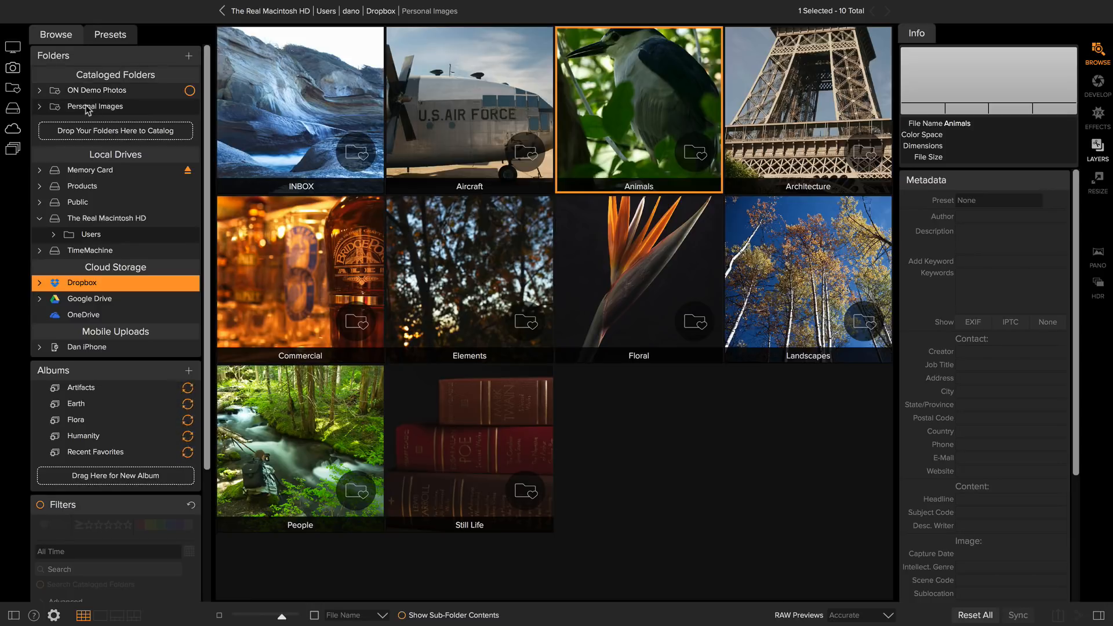
- Expand the catalogued Personal Images folder and collapse its INBOX subfolders
click(92, 106)
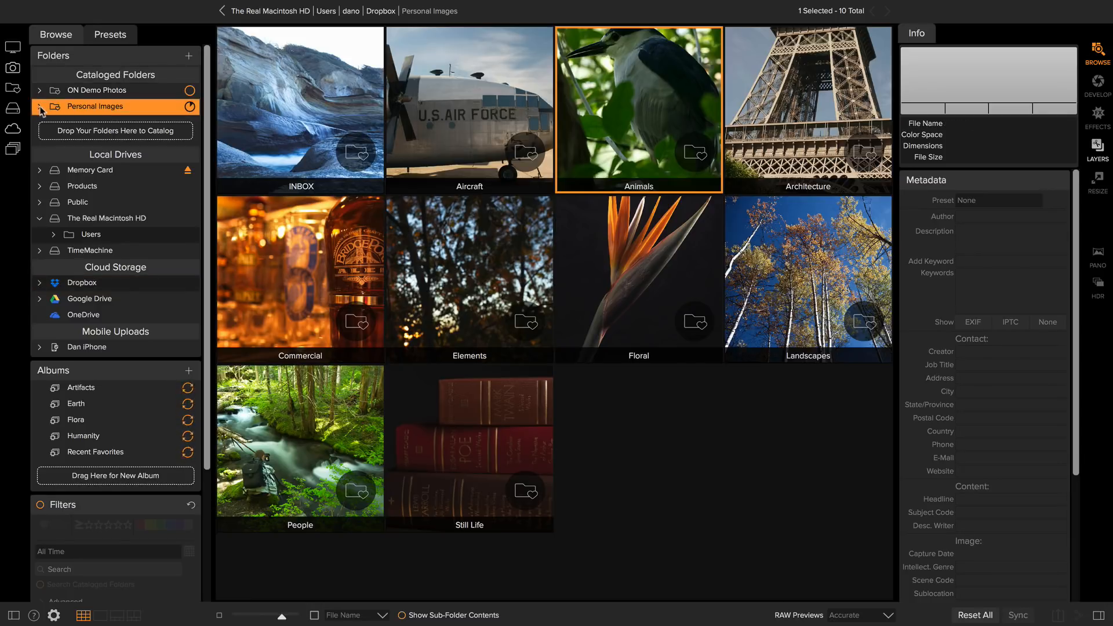
click(39, 105)
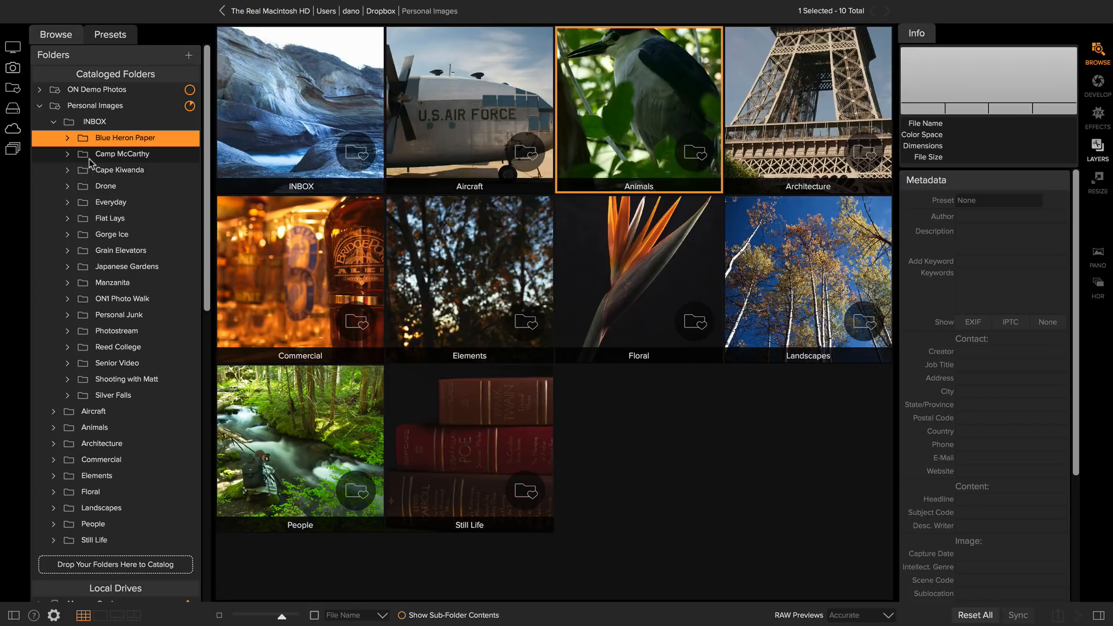
mouse_move(91, 193)
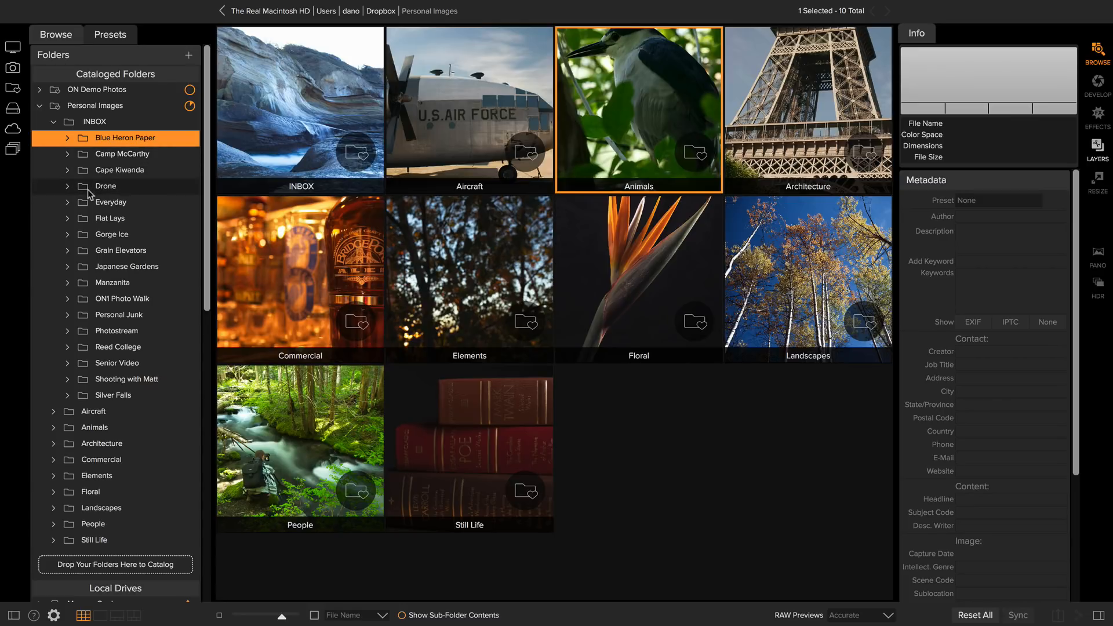
mouse_move(103, 267)
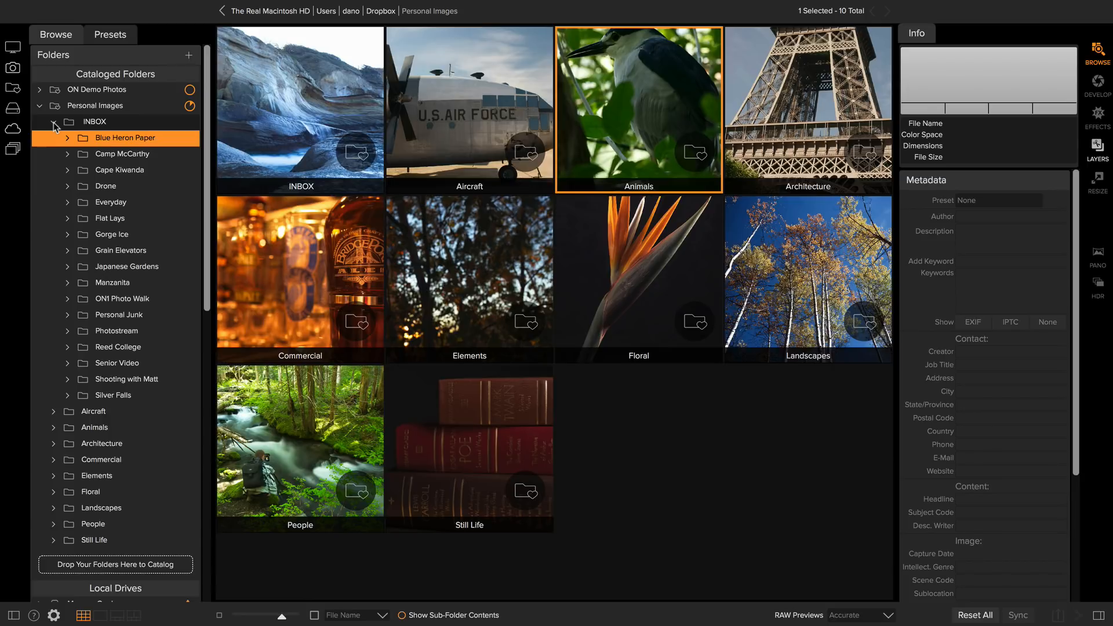
click(69, 122)
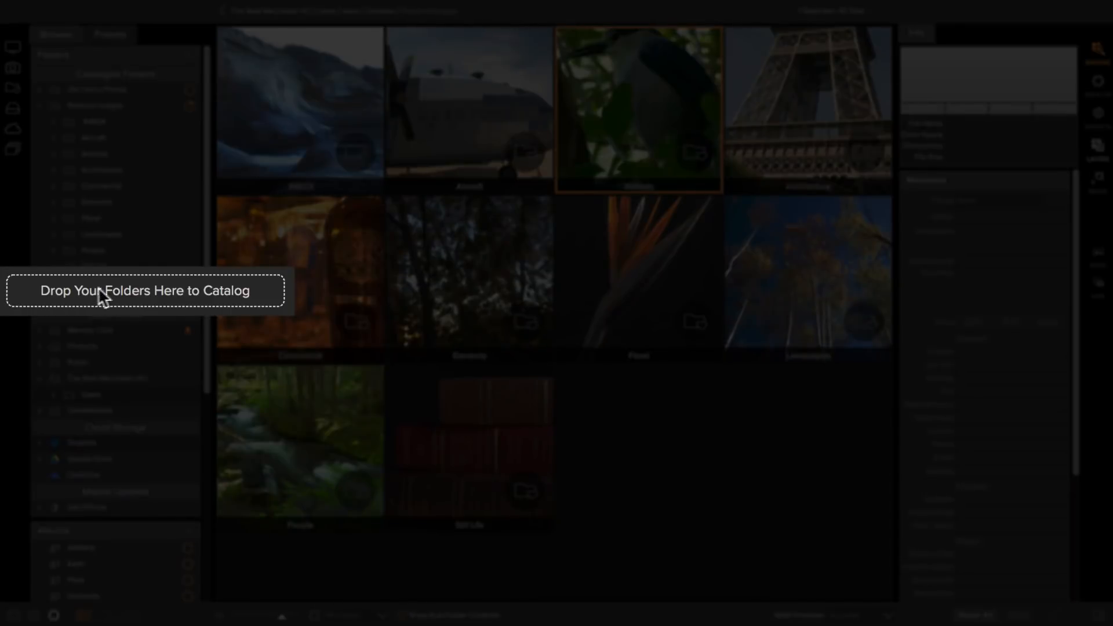
mouse_move(266, 293)
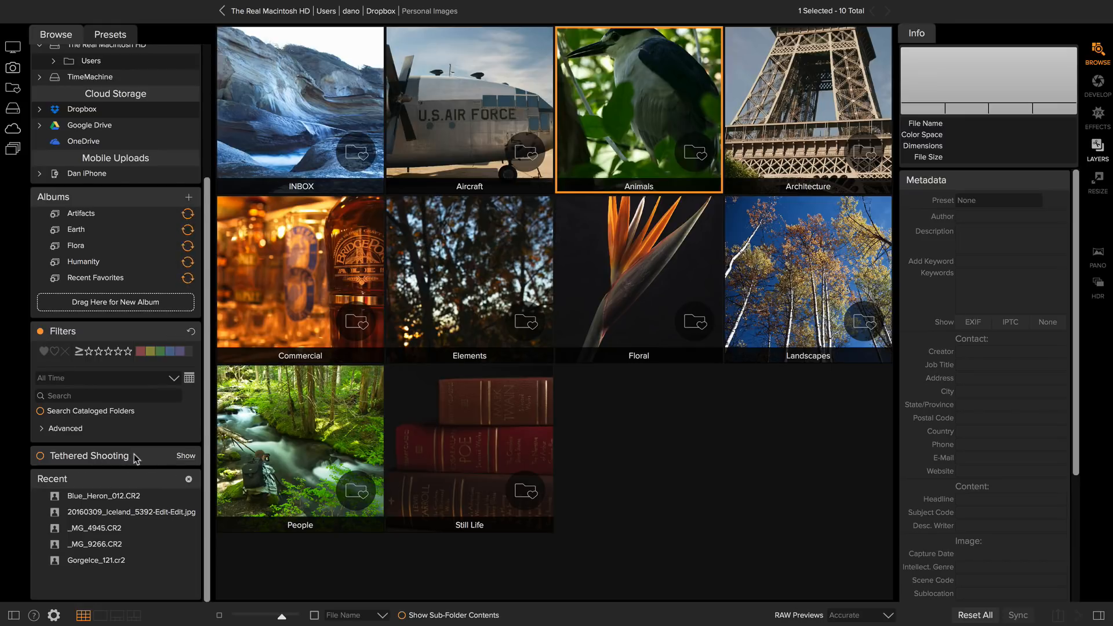
- Open the Blue Heron Paper folder inside INBOX to show its 151 photos
click(186, 455)
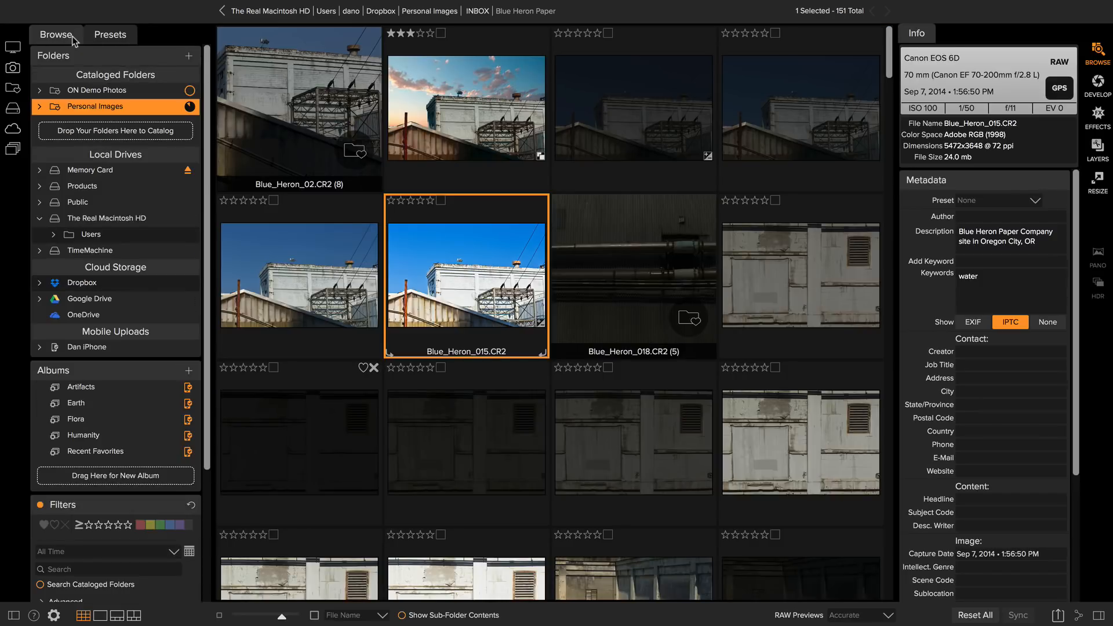
mouse_move(14, 47)
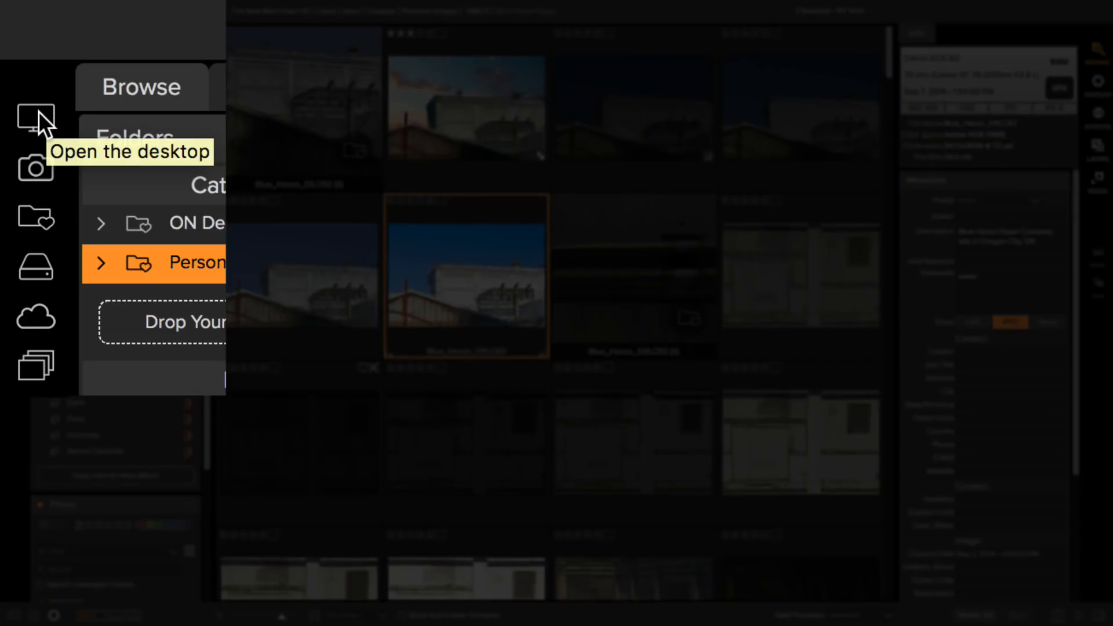
mouse_move(36, 171)
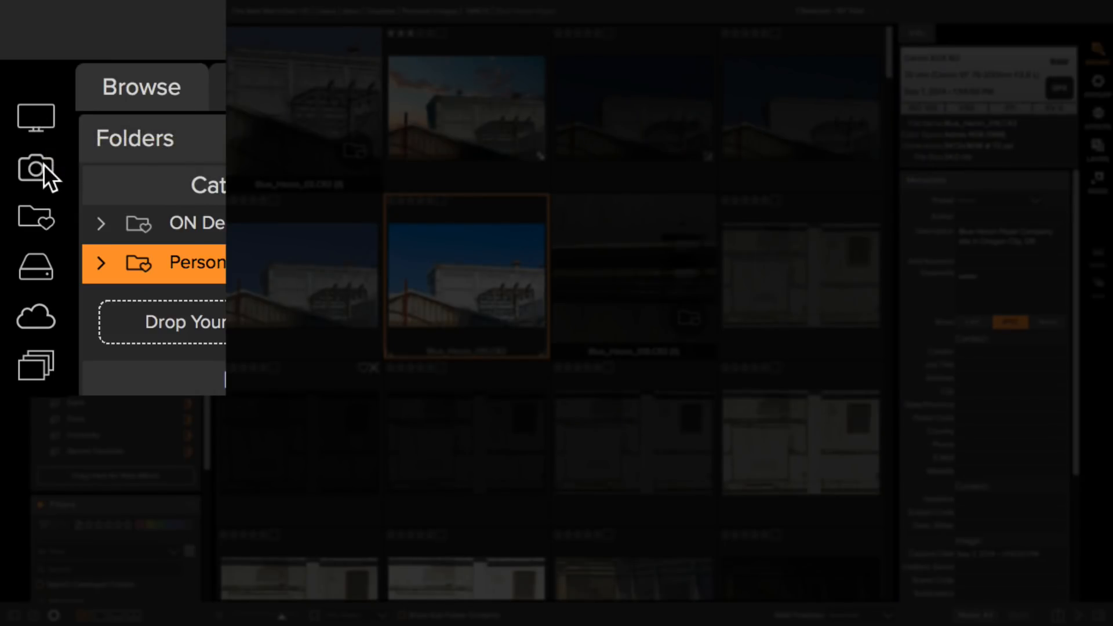
mouse_move(36, 223)
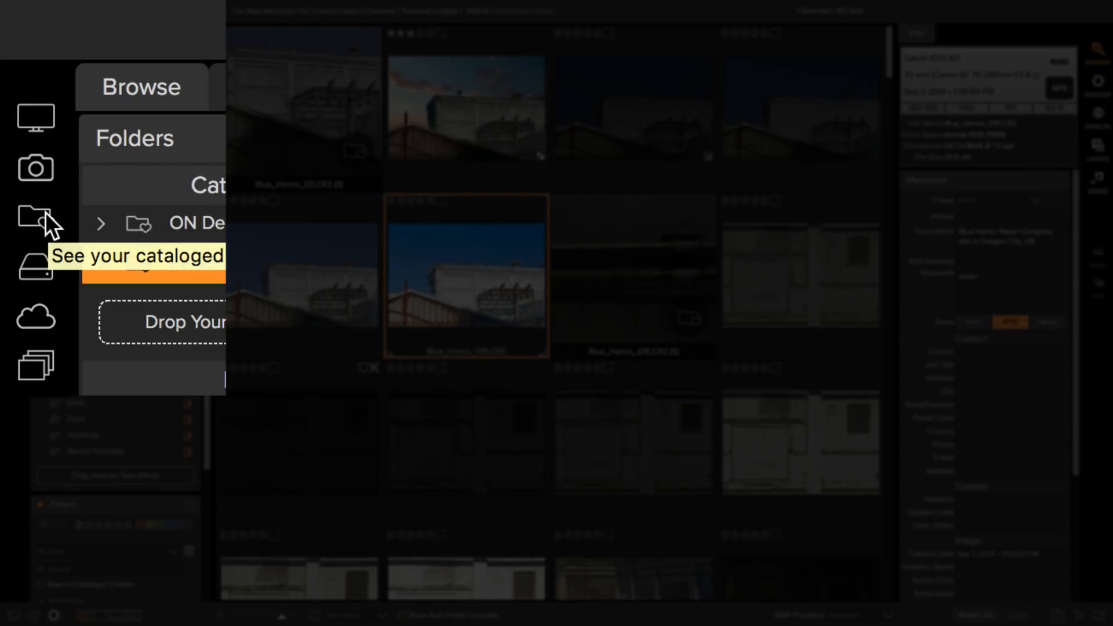
mouse_move(36, 268)
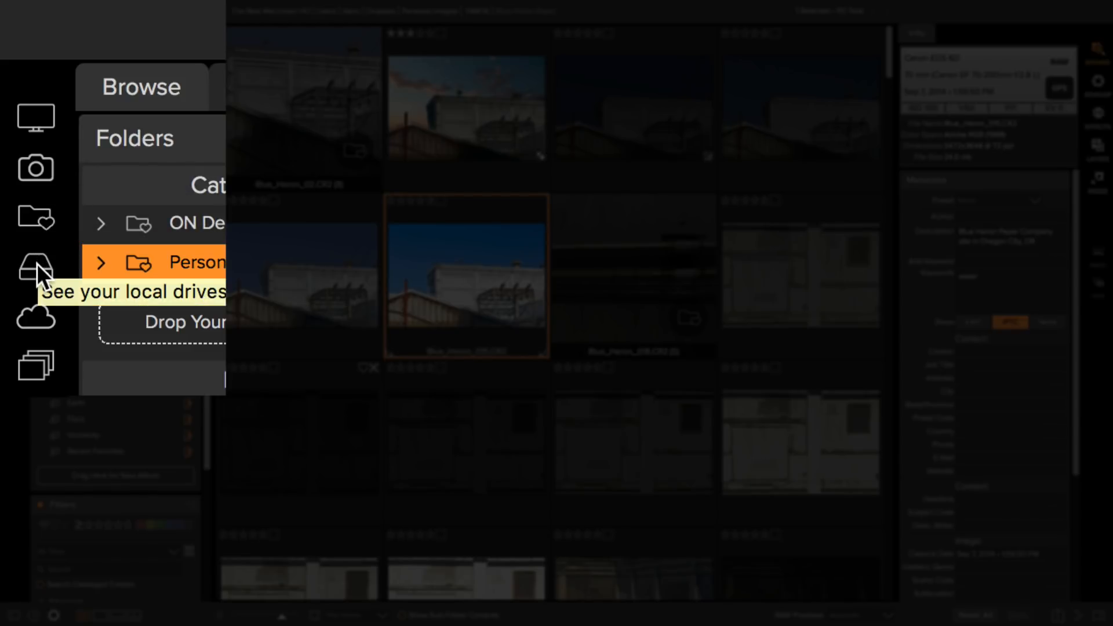
mouse_move(40, 328)
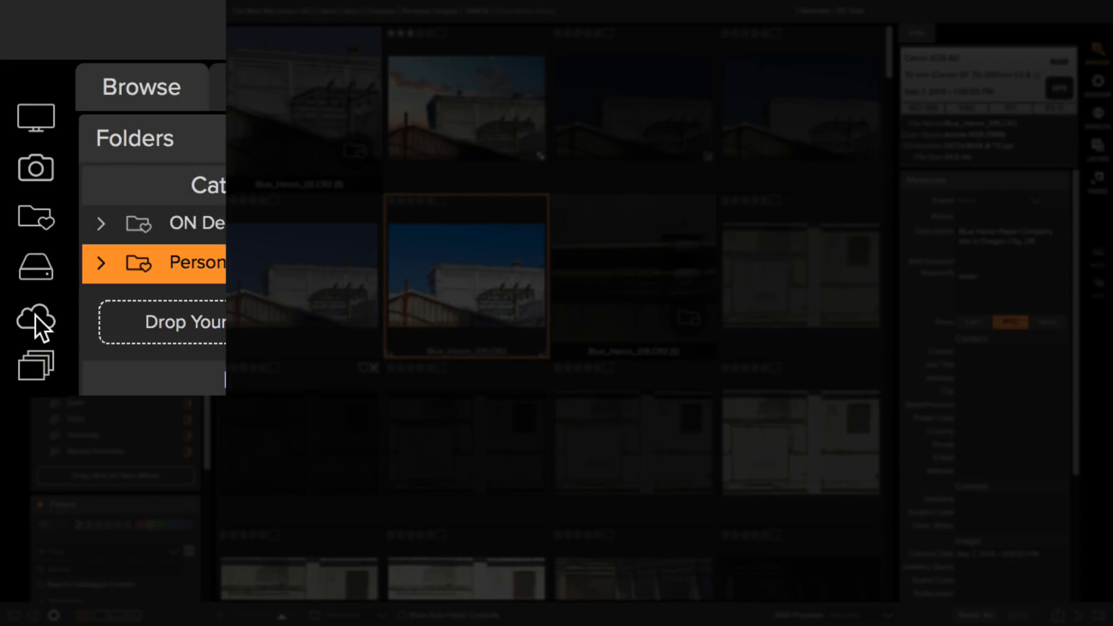
mouse_move(35, 365)
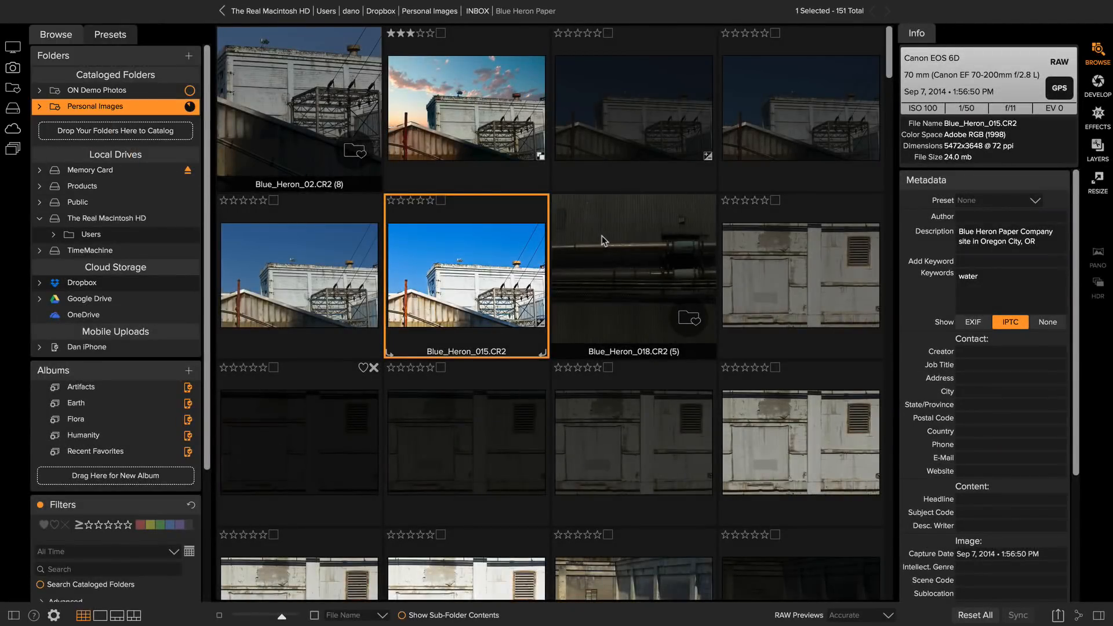
mouse_move(1097, 51)
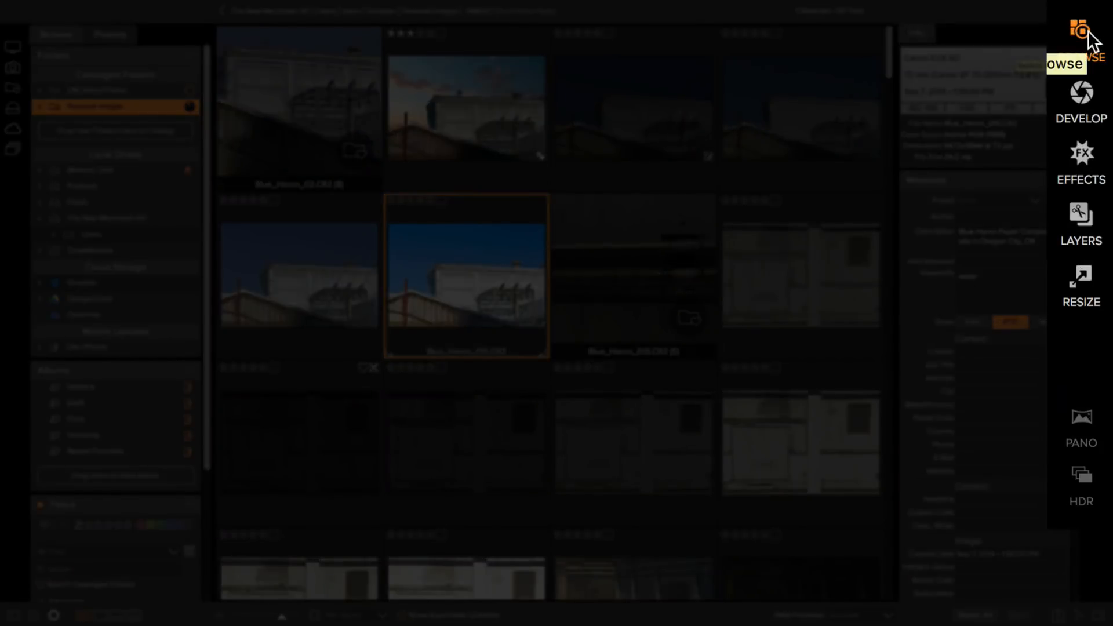
mouse_move(1093, 98)
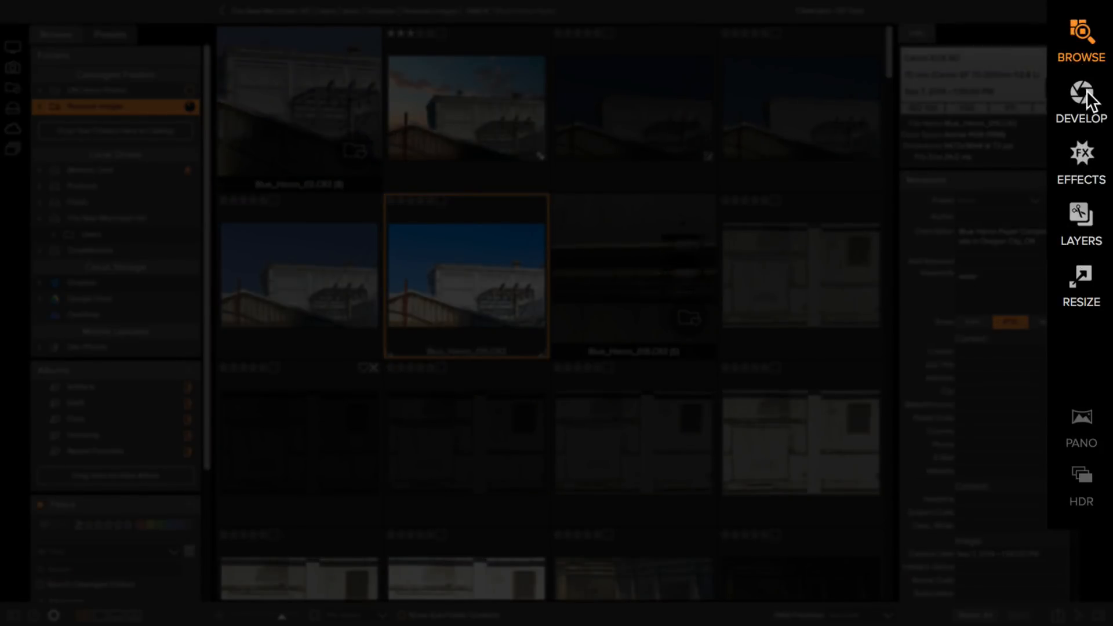
mouse_move(1064, 321)
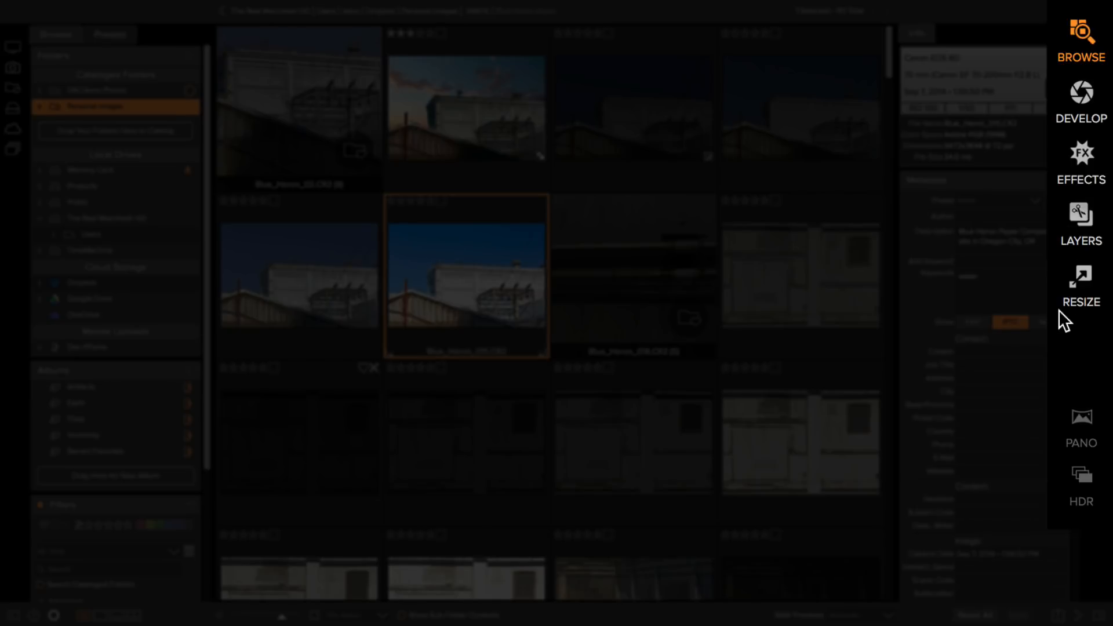
mouse_move(1083, 383)
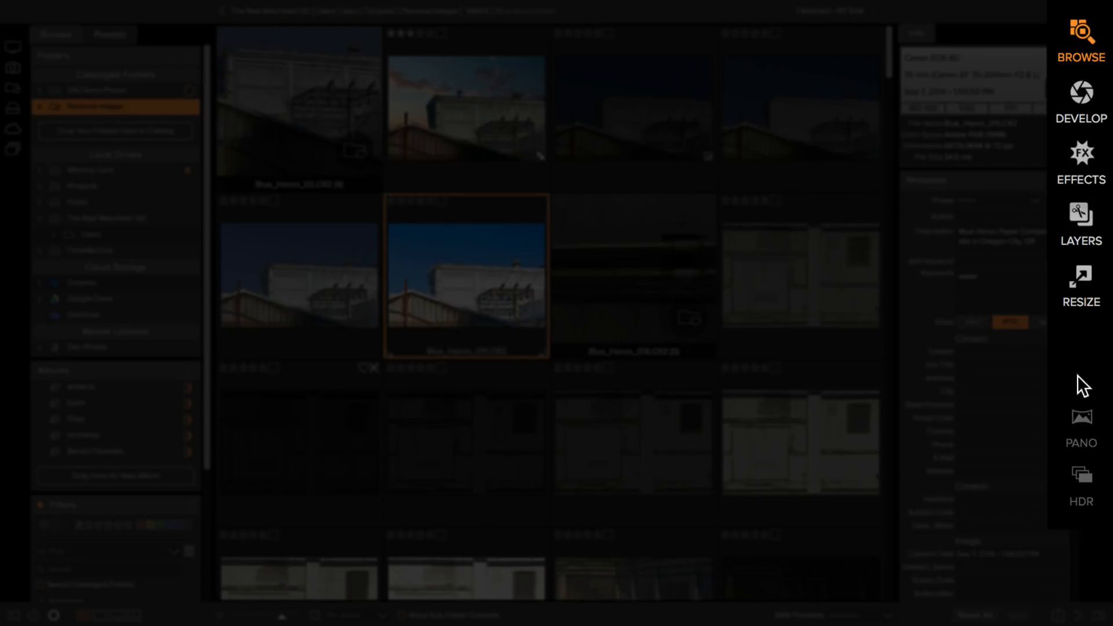
mouse_move(1096, 425)
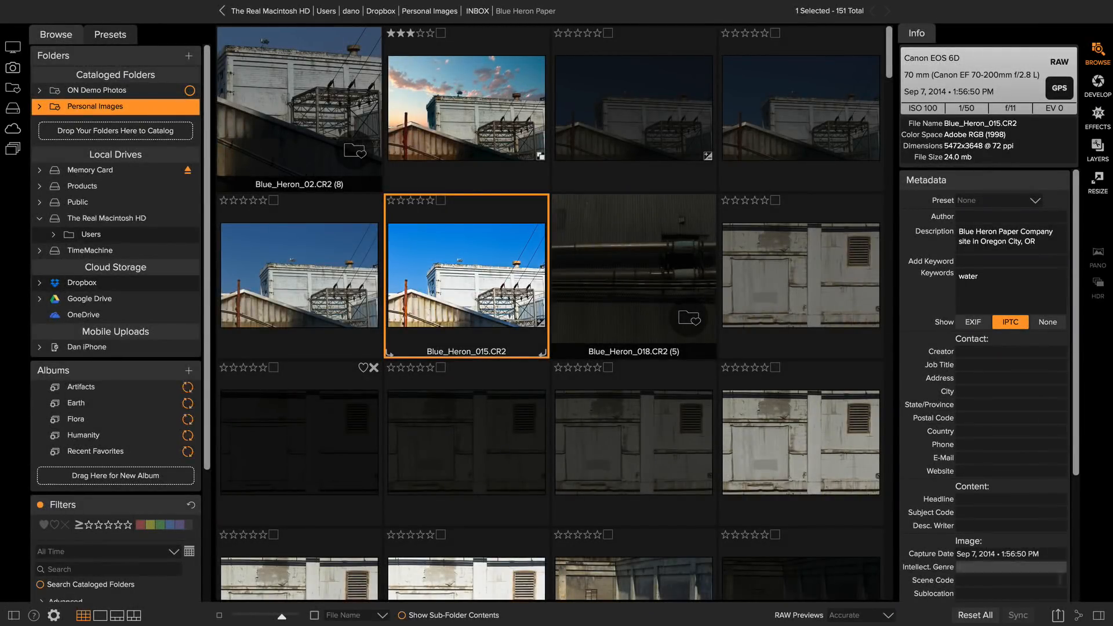
click(1060, 576)
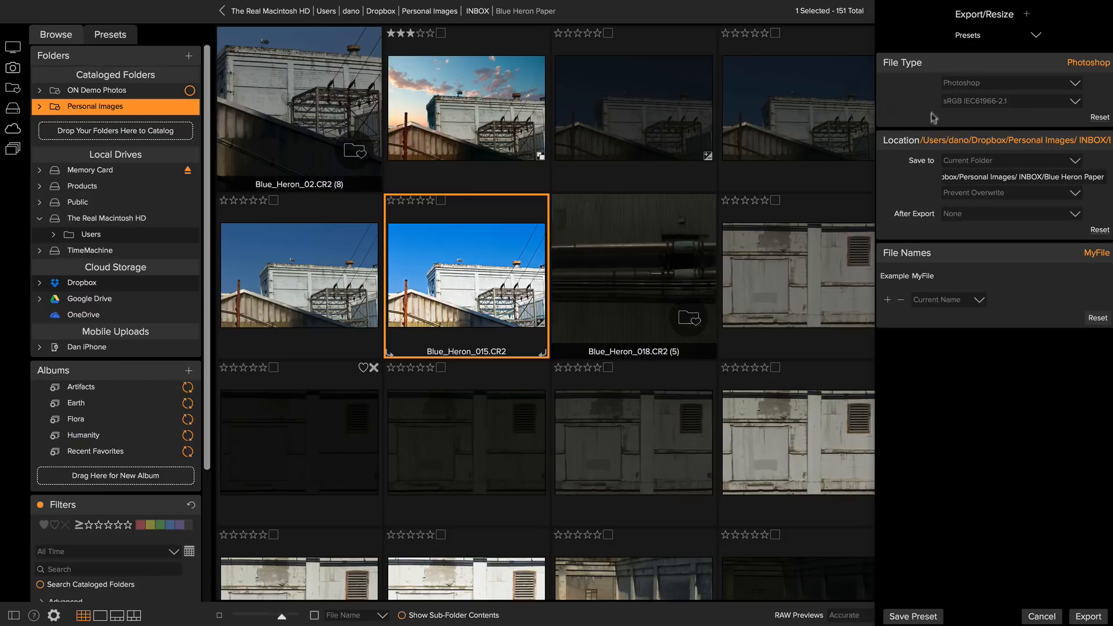
mouse_move(927, 178)
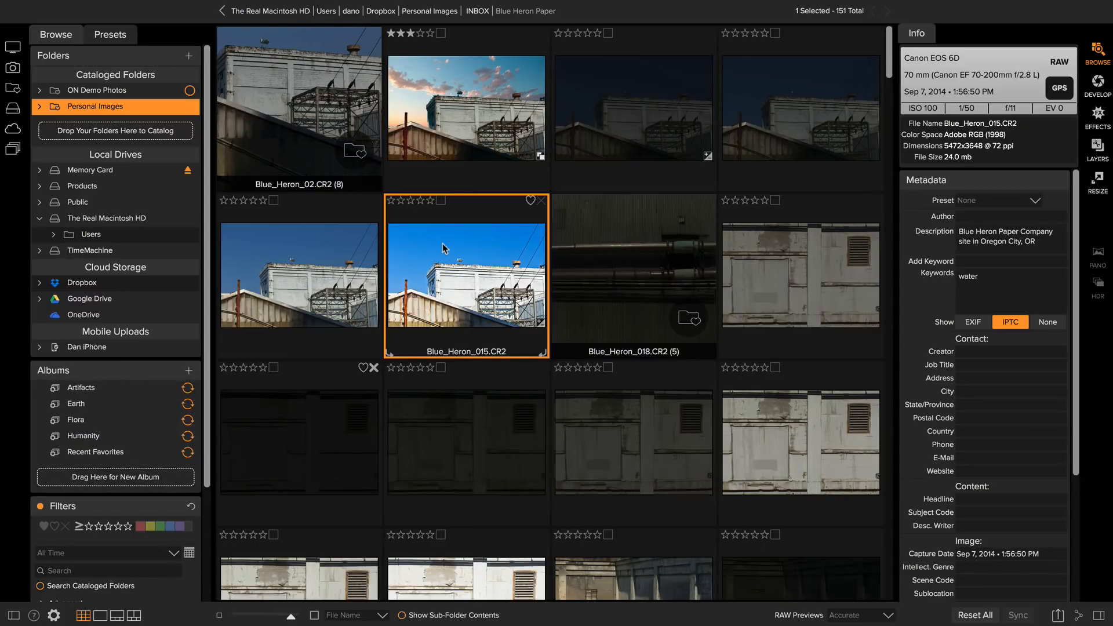
- Show the context menu of actions for Blue_Heron_015.CR2
right_click(444, 248)
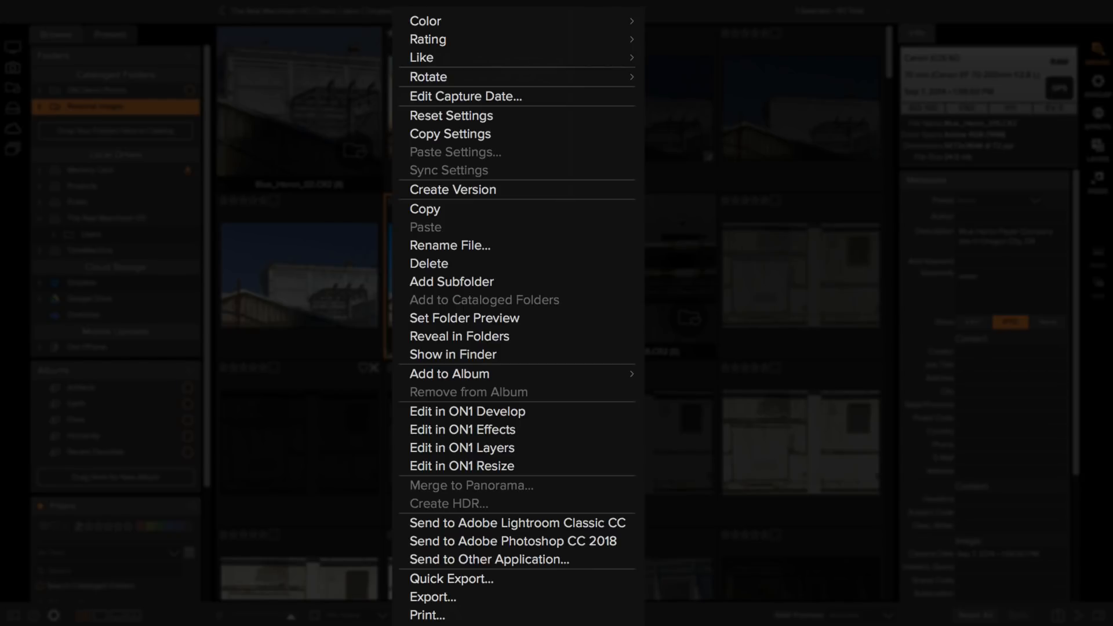
mouse_move(428, 77)
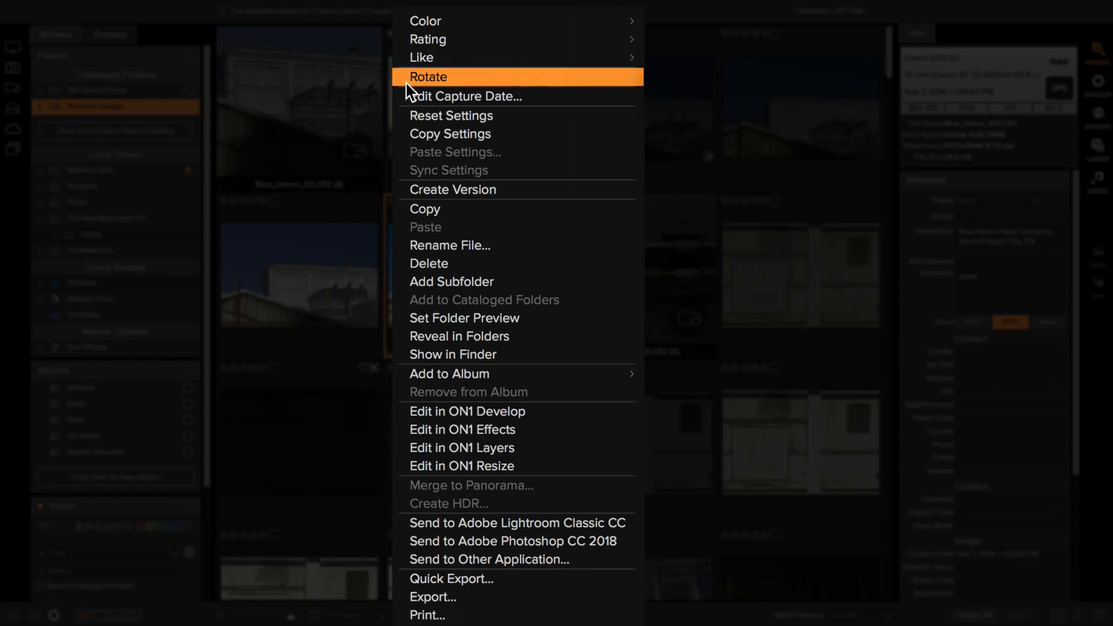
mouse_move(415, 103)
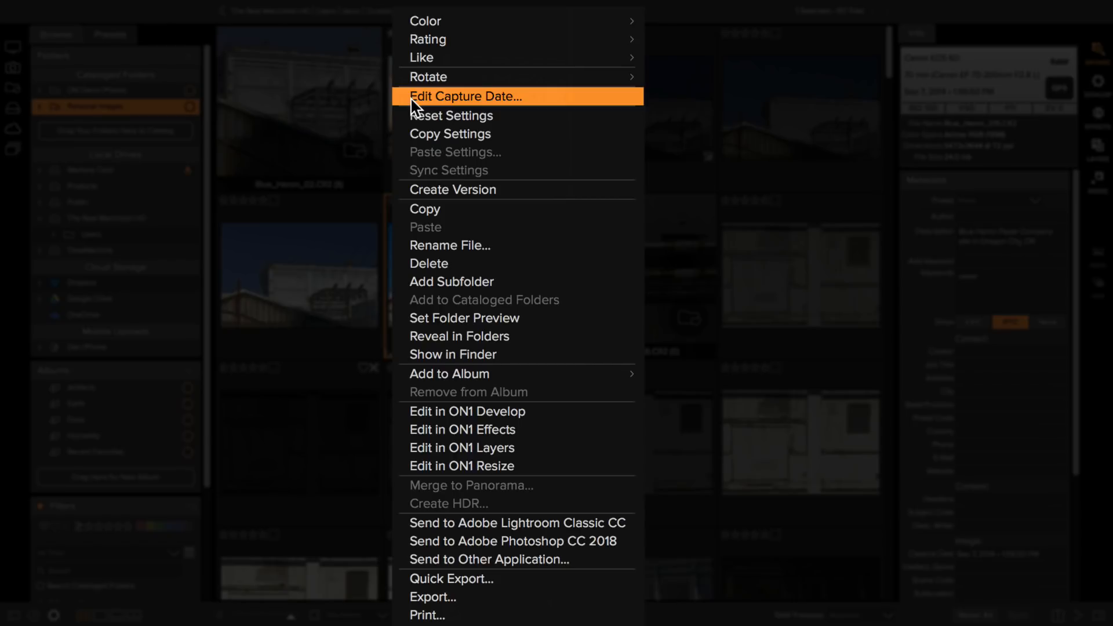
mouse_move(481, 257)
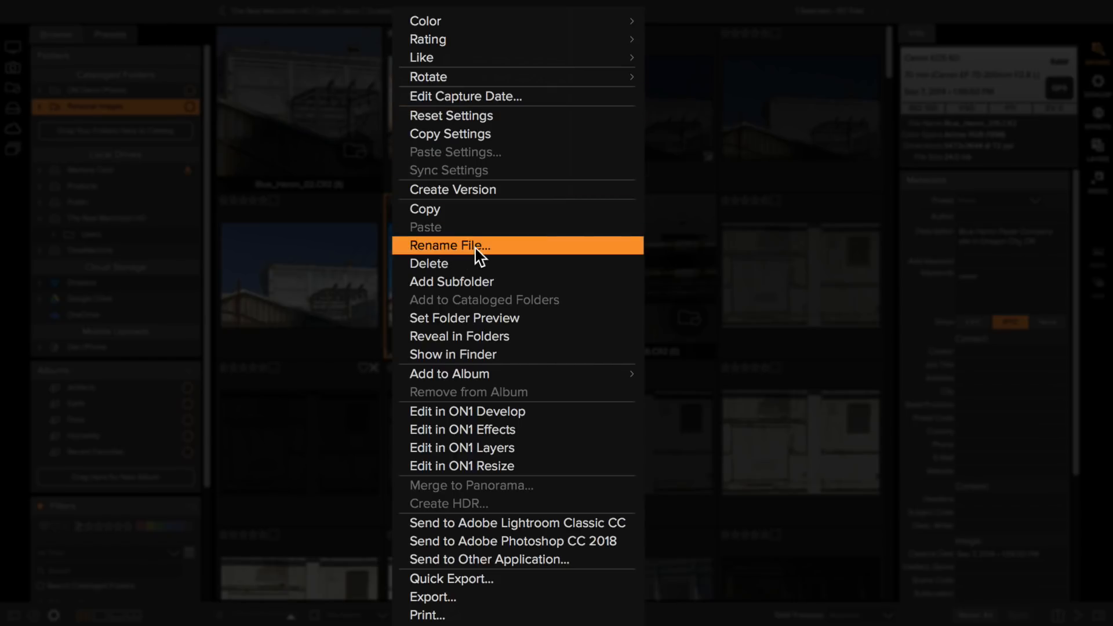
mouse_move(546, 317)
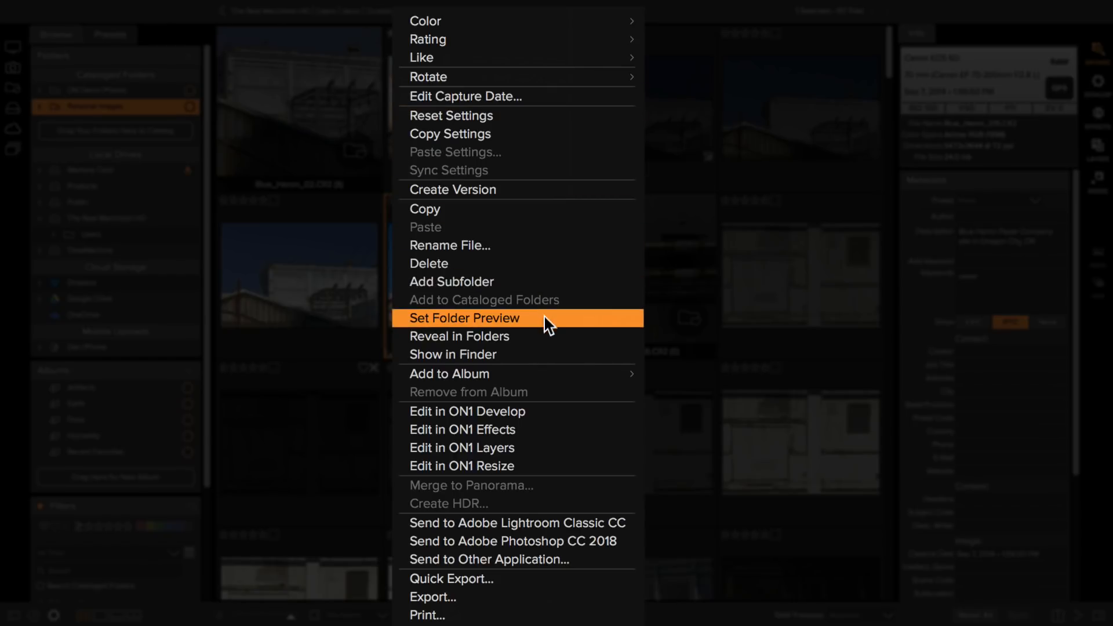
mouse_move(568, 429)
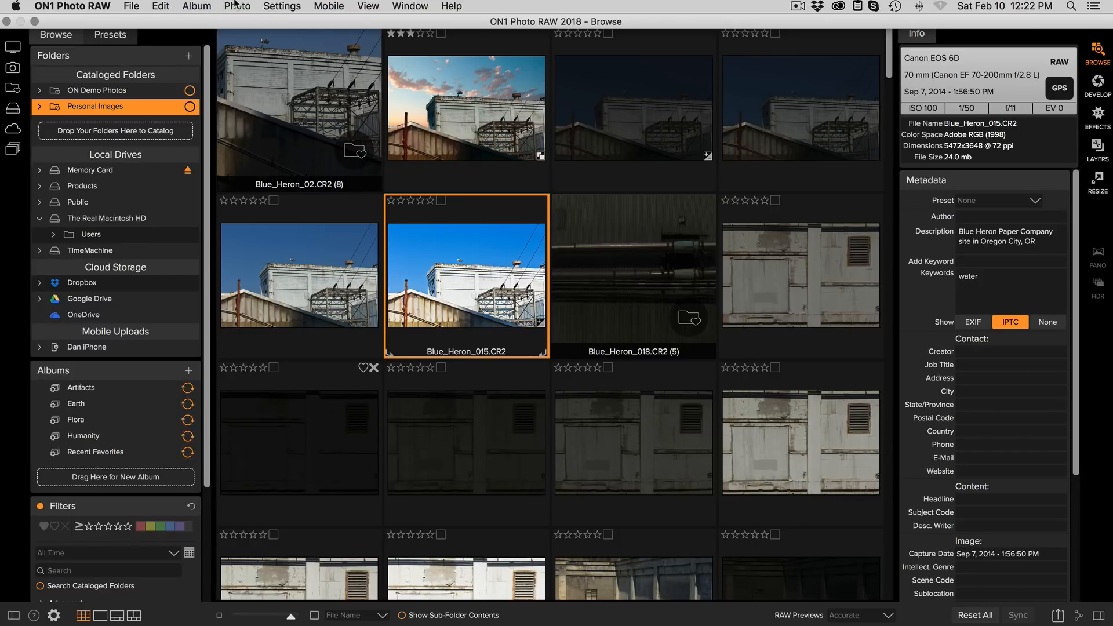
- Browse the Photo, Settings and other menu bar menus
click(237, 7)
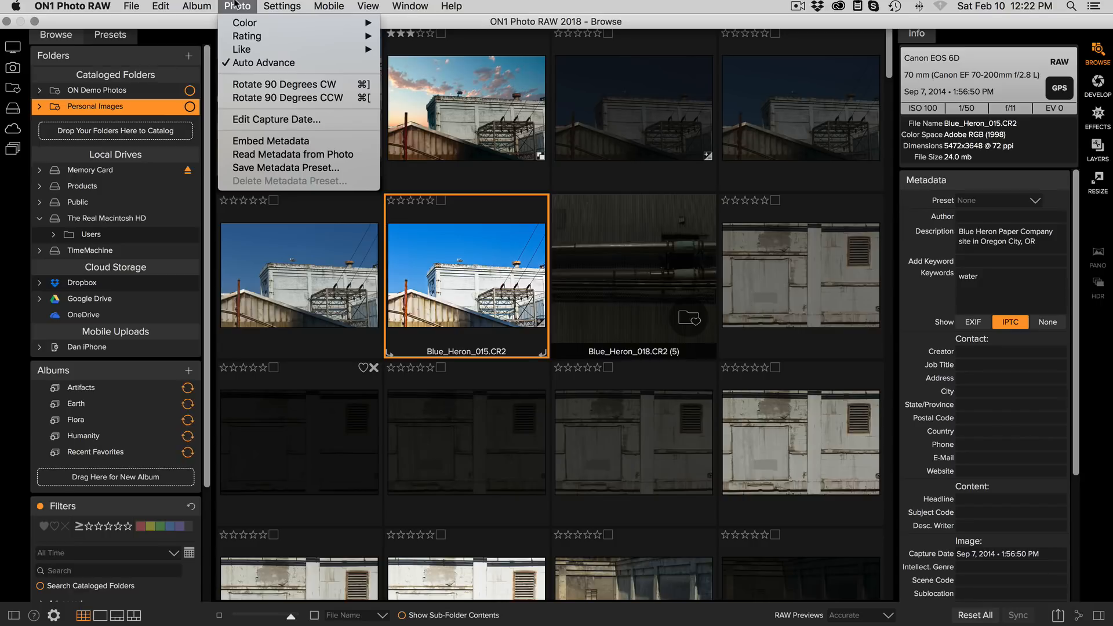
click(281, 7)
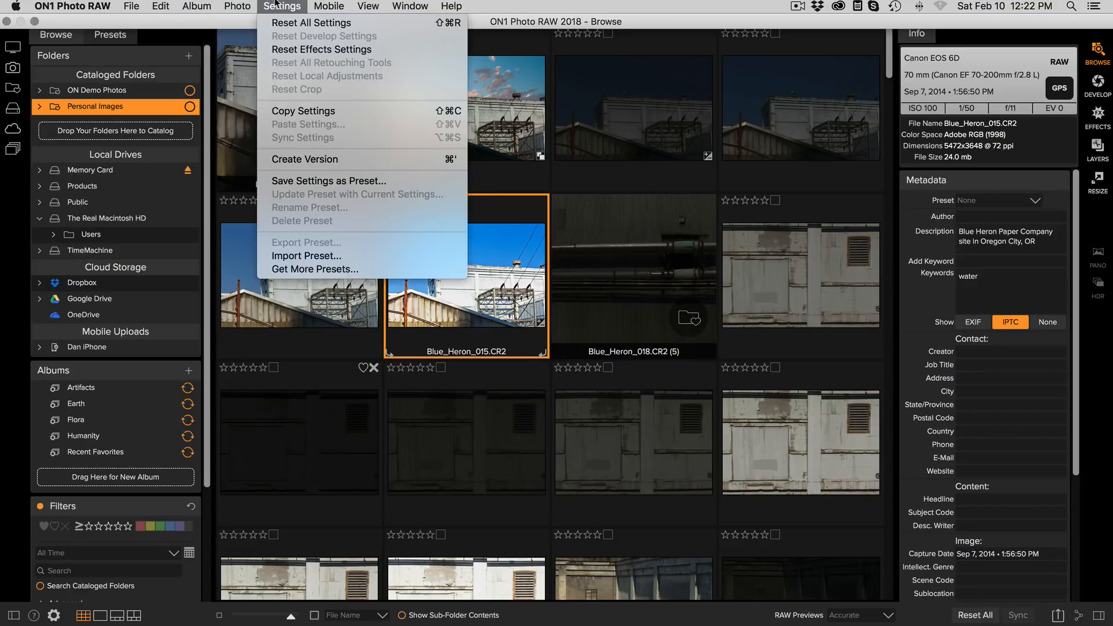
click(451, 7)
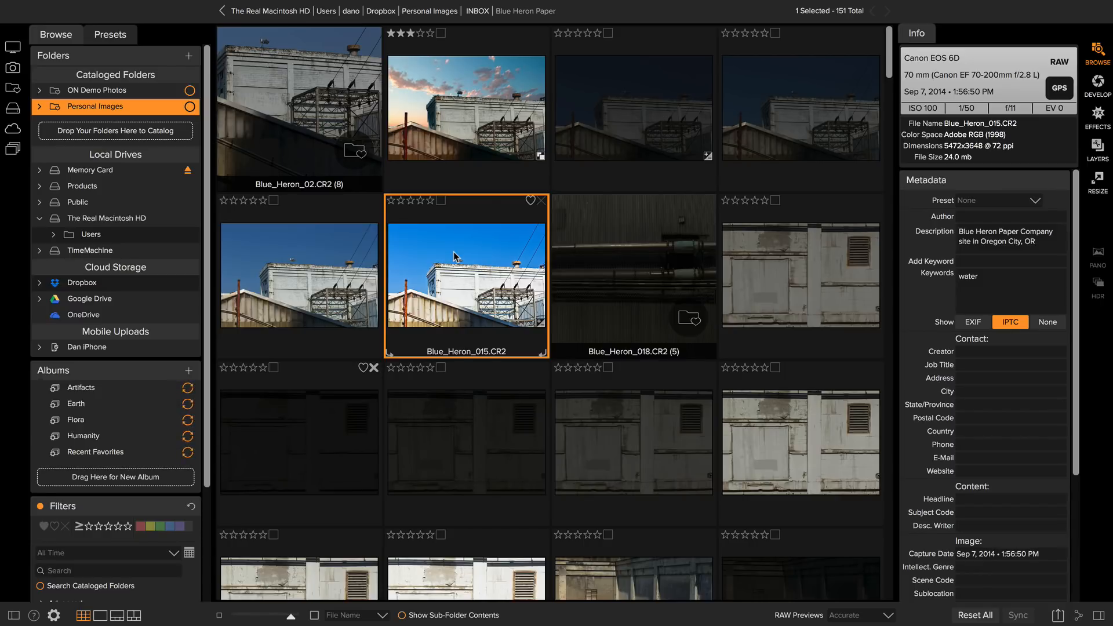
- Bring up the Import window listing the 162 memory-card photos
click(130, 6)
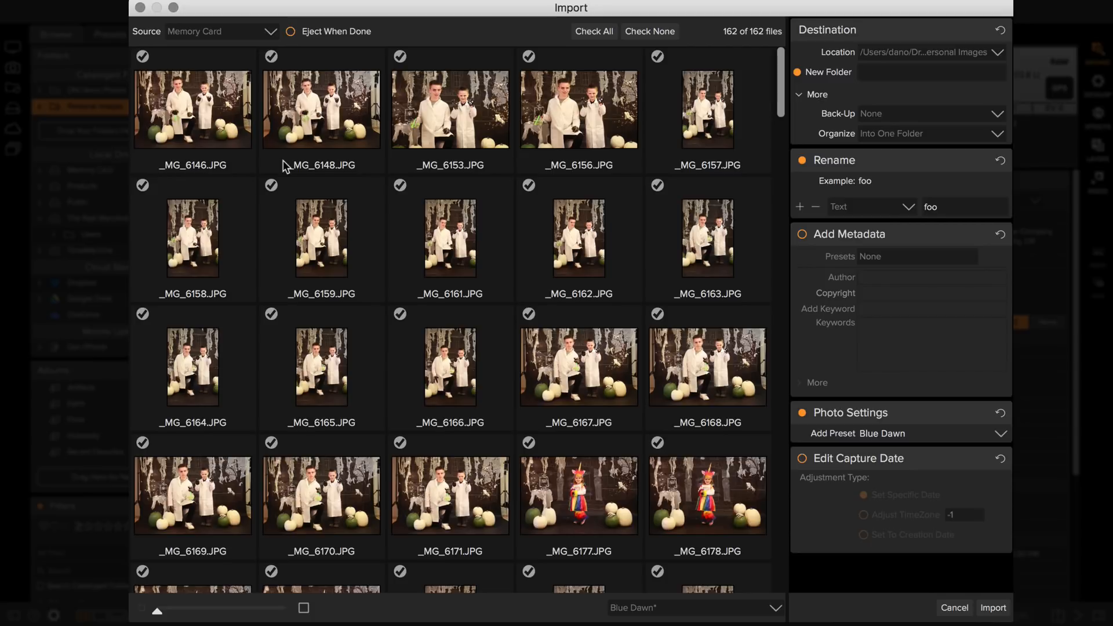
mouse_move(706, 170)
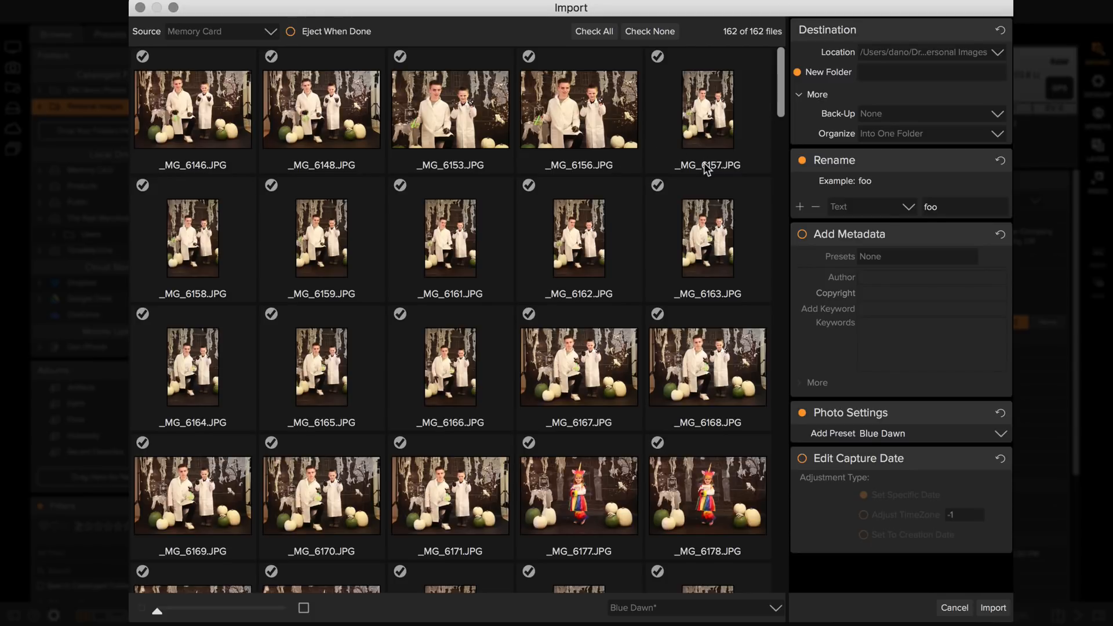
mouse_move(814, 491)
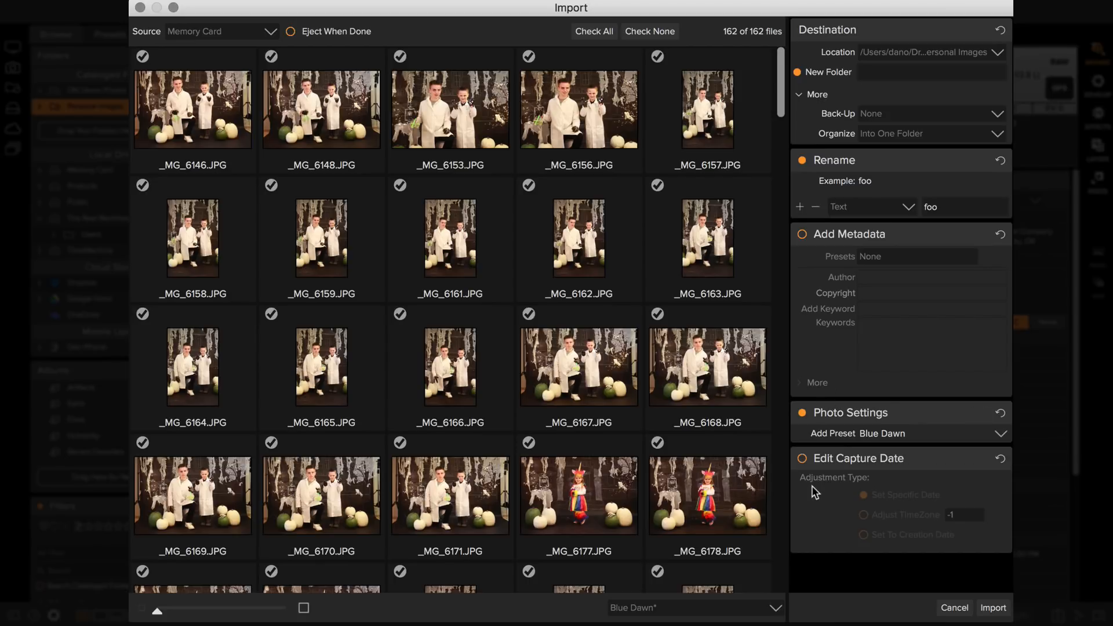